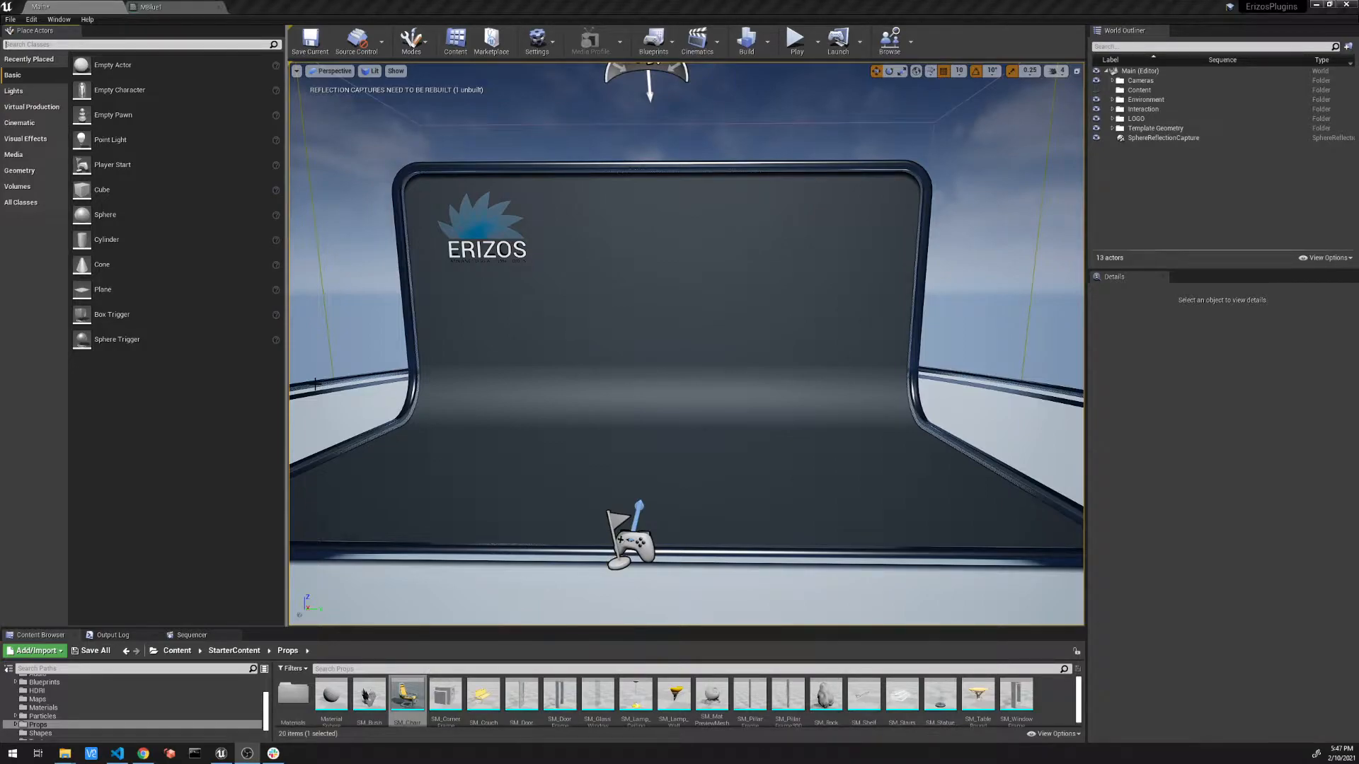
{"action": "mouse_move", "coordinate": [114, 69]}
{"action": "type", "text": "clon"}
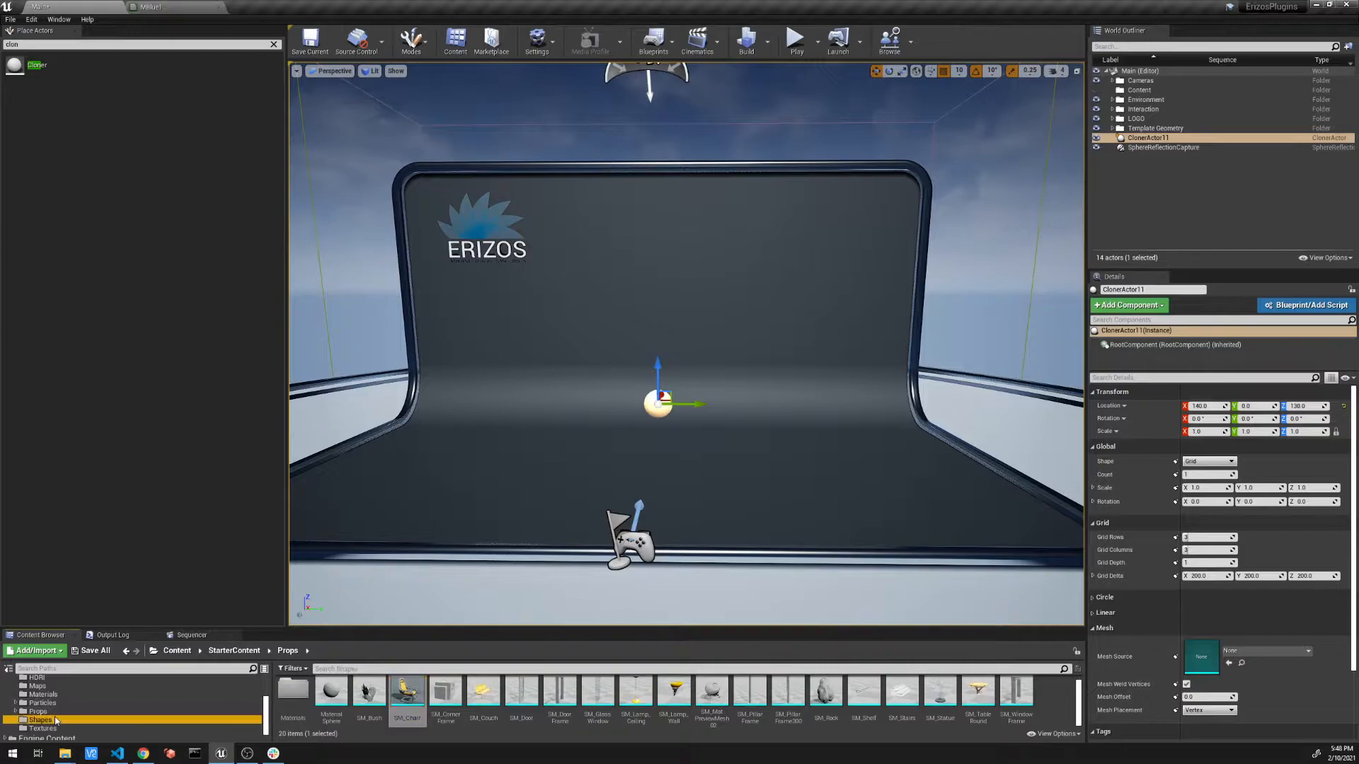
- Place a Shape_Cube from StarterContent/Shapes, make it Movable and parent it under CloneActor11
{"action": "left_click", "coordinate": [40, 719]}
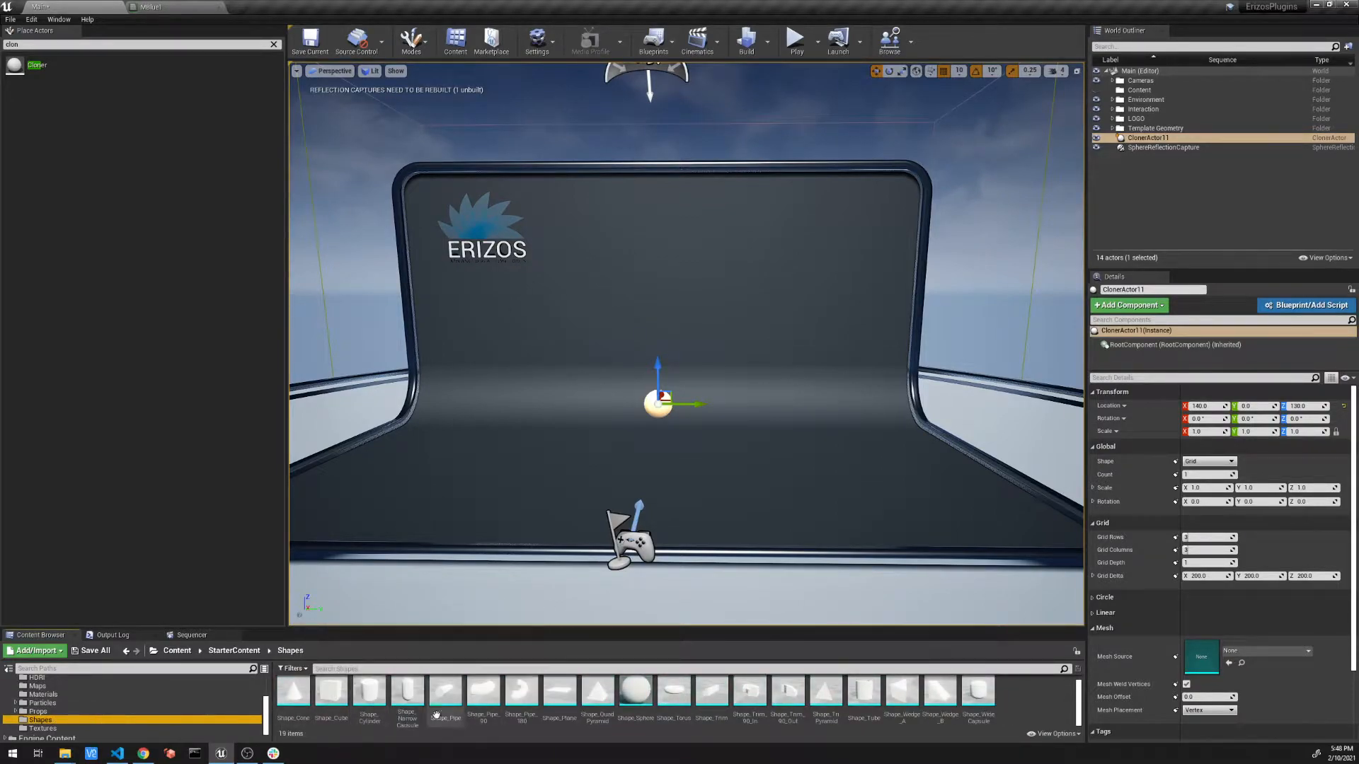
{"action": "mouse_move", "coordinate": [329, 691]}
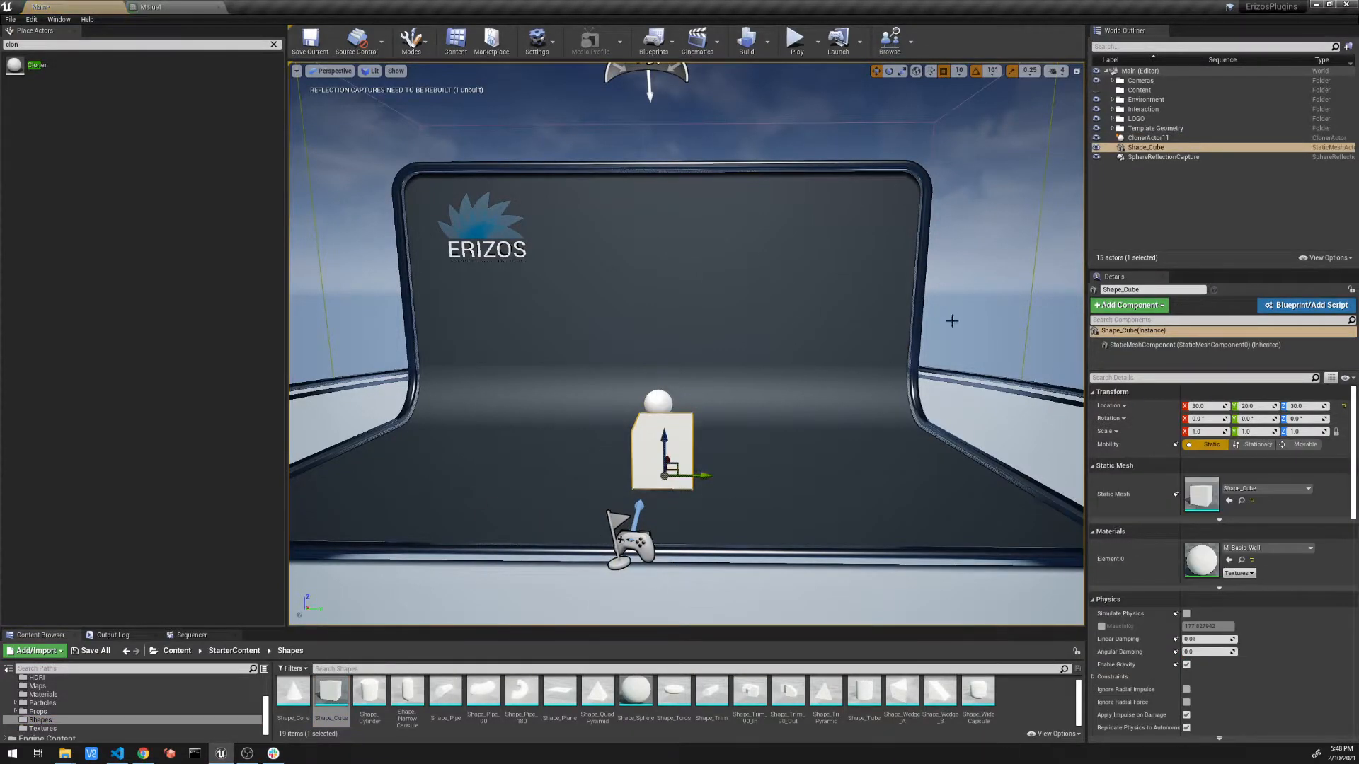
{"action": "left_click", "coordinate": [1148, 145]}
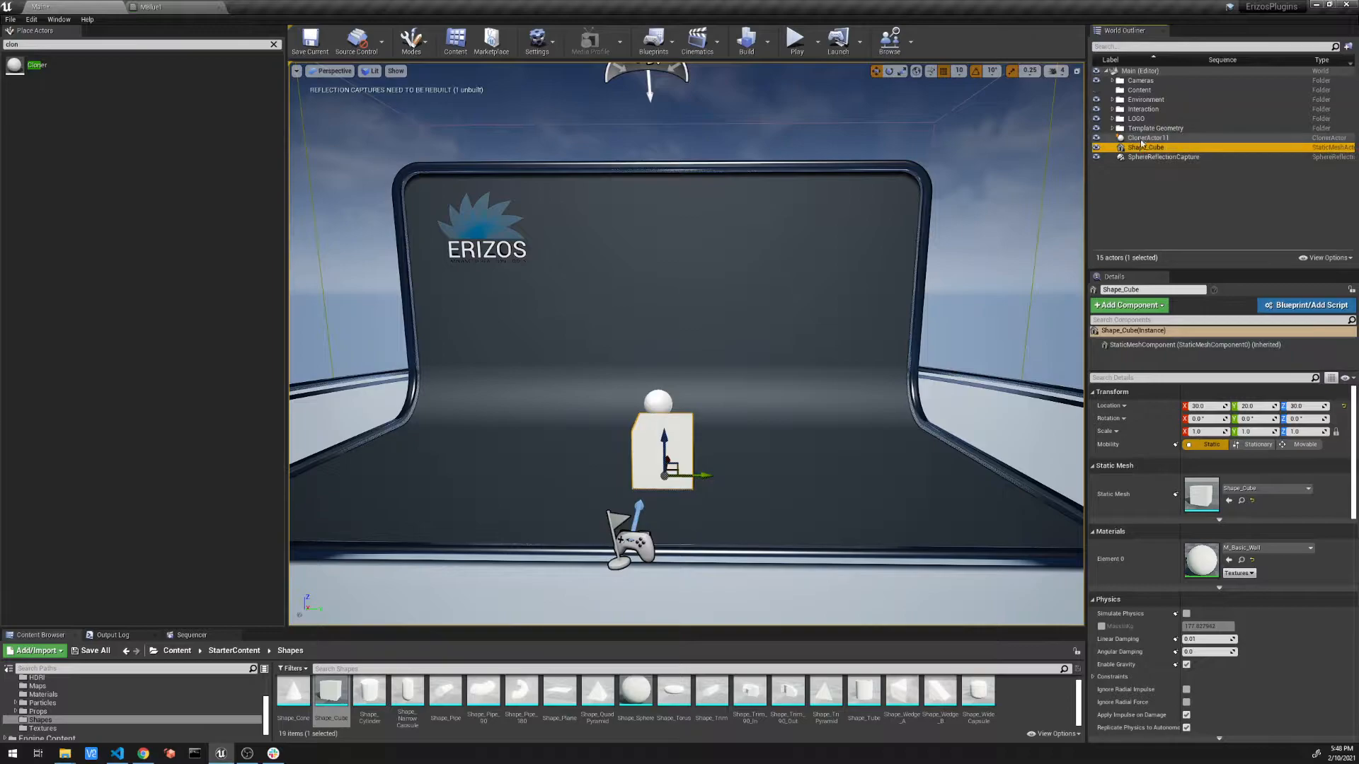
{"action": "mouse_move", "coordinate": [1143, 147]}
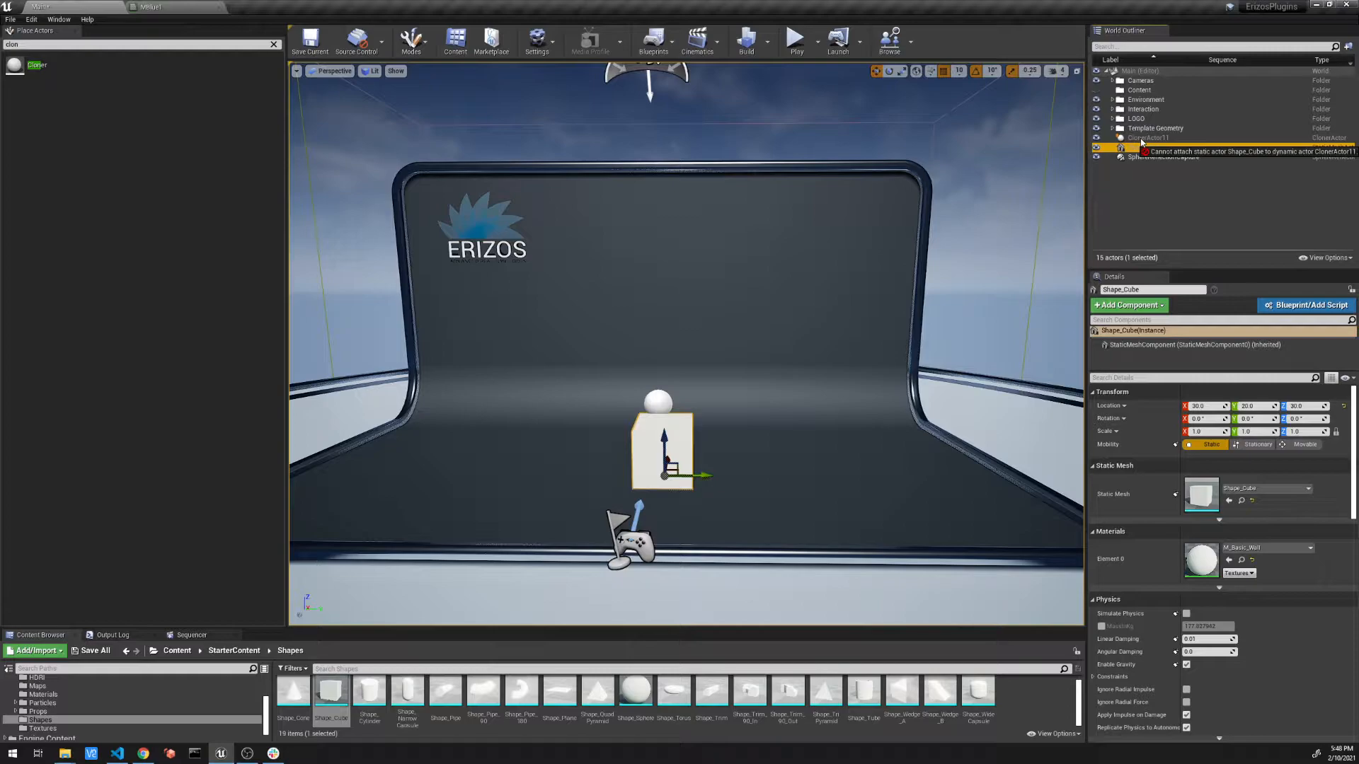
{"action": "left_click", "coordinate": [1147, 146]}
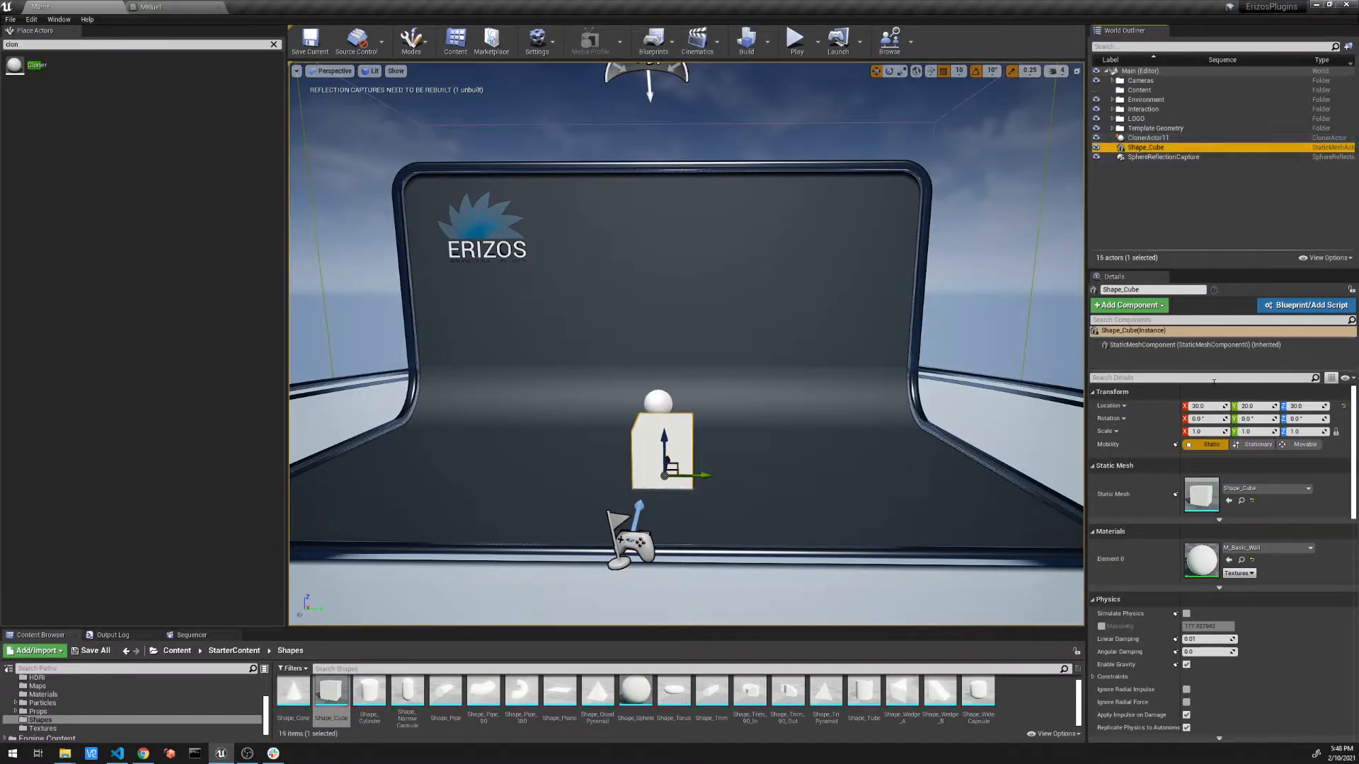
{"action": "mouse_move", "coordinate": [1304, 443]}
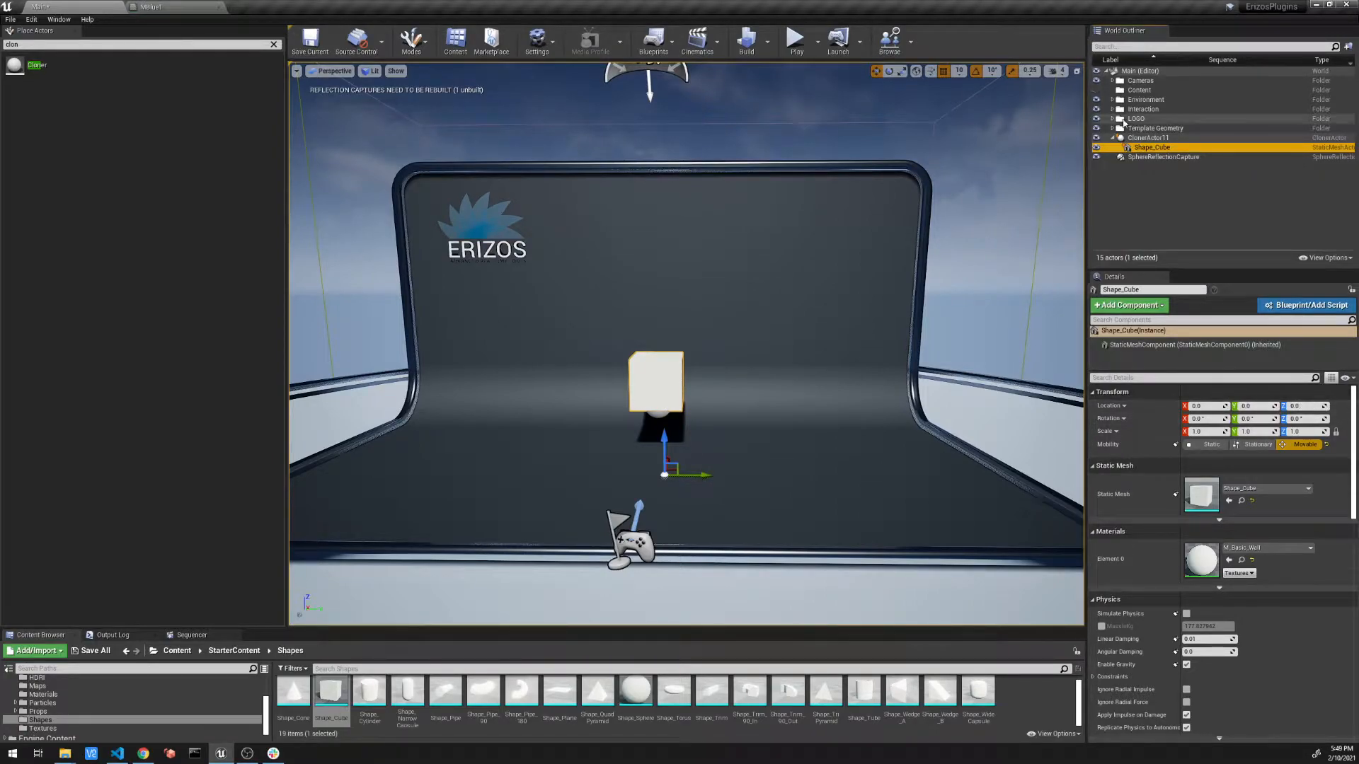
- Select CloneActor11 and set its Transform Location to 0, 0, 30
{"action": "left_click", "coordinate": [1148, 138]}
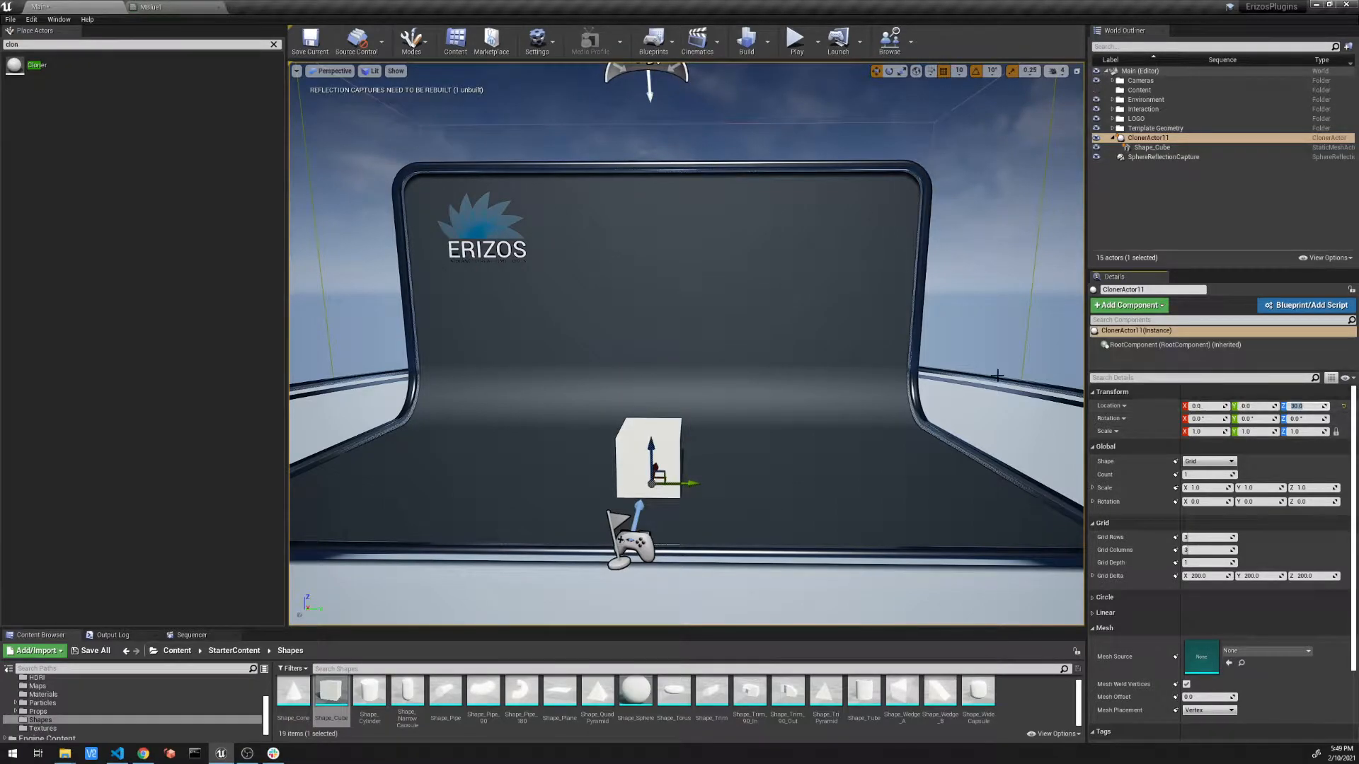
{"action": "mouse_move", "coordinate": [1148, 137]}
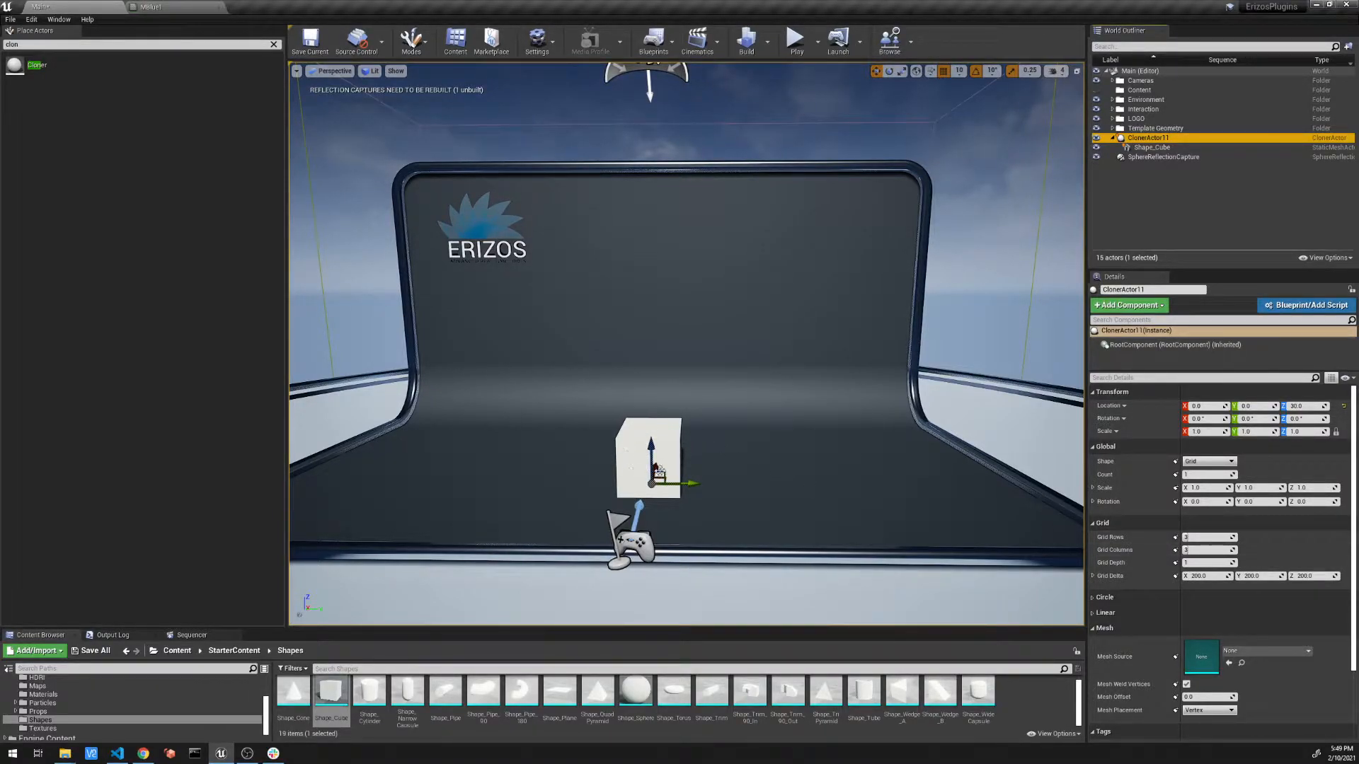
{"action": "mouse_move", "coordinate": [1105, 479]}
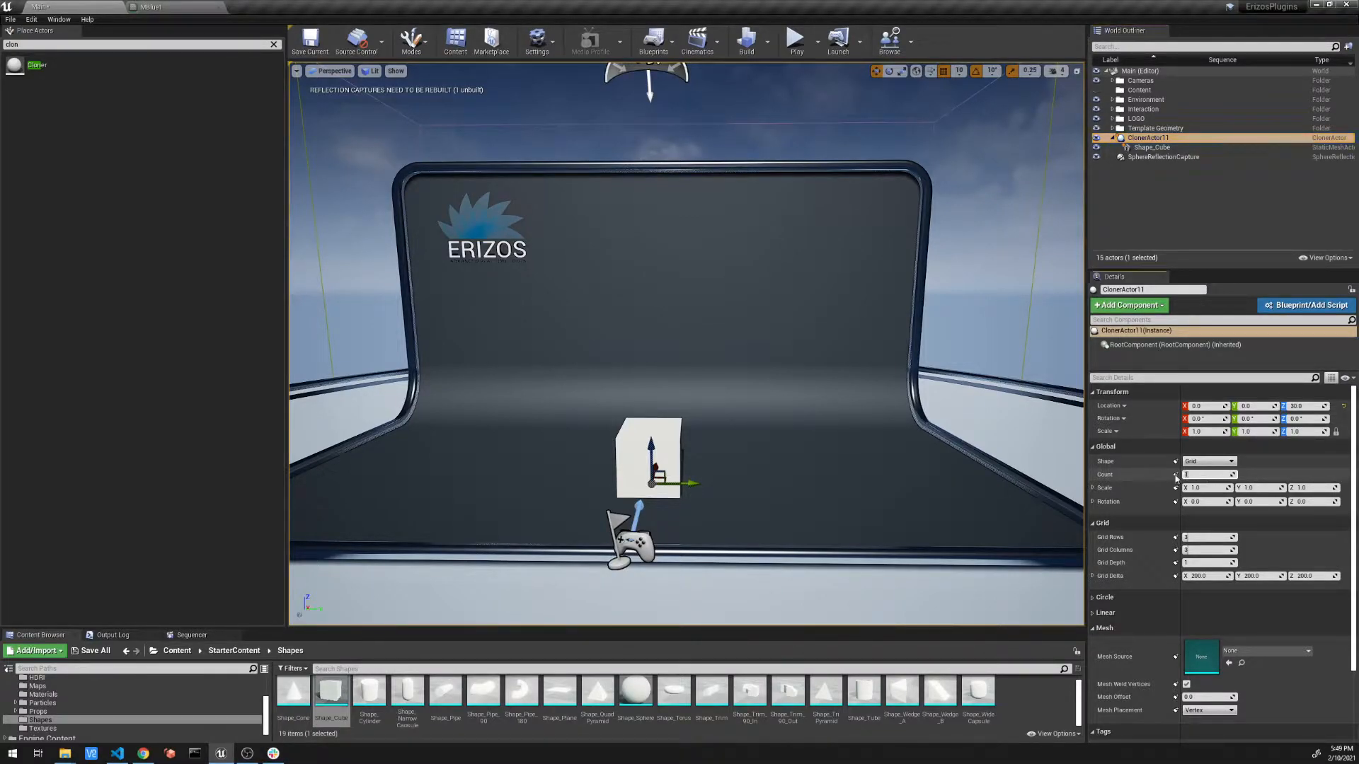
- Set the Cloner's Grid Rows, Columns and Depth to 3 with Grid Delta 150 on all axes
{"action": "left_click", "coordinate": [1208, 474]}
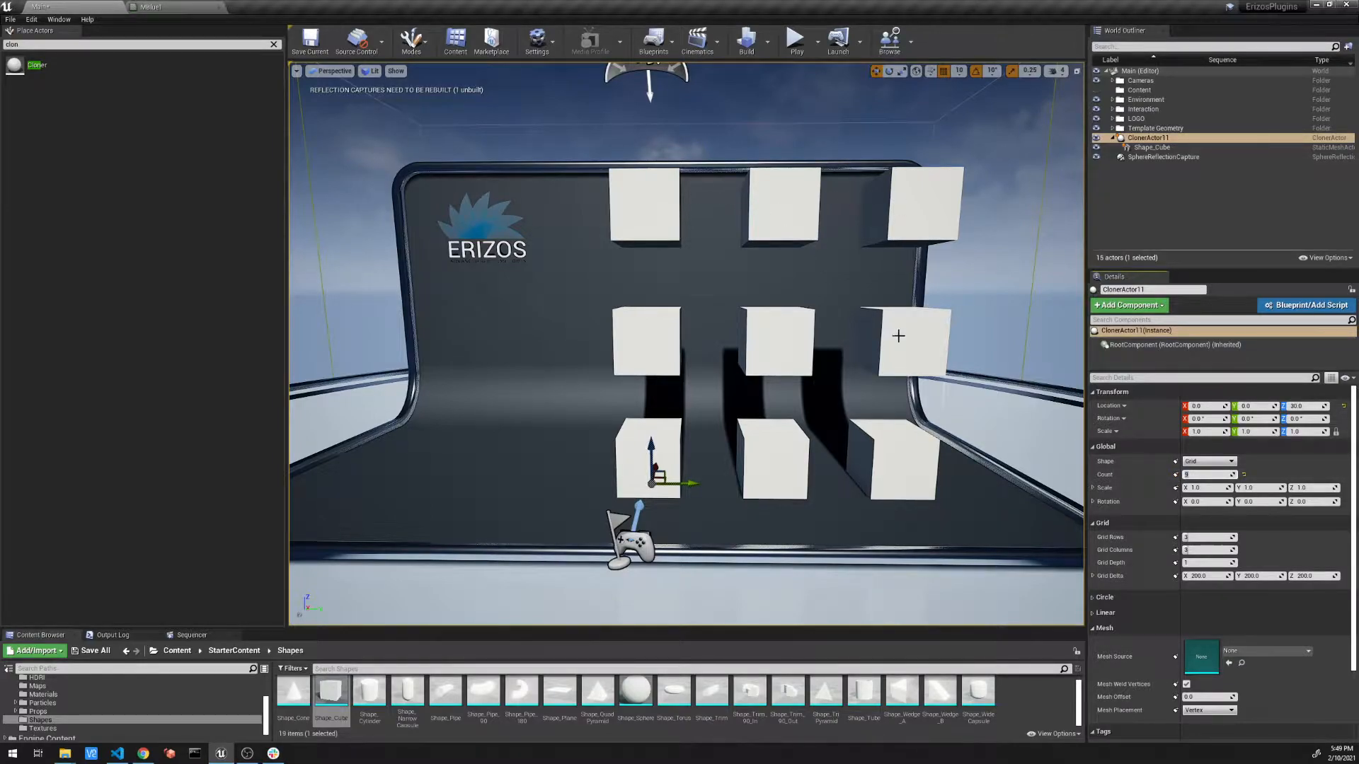
{"action": "mouse_move", "coordinate": [874, 347]}
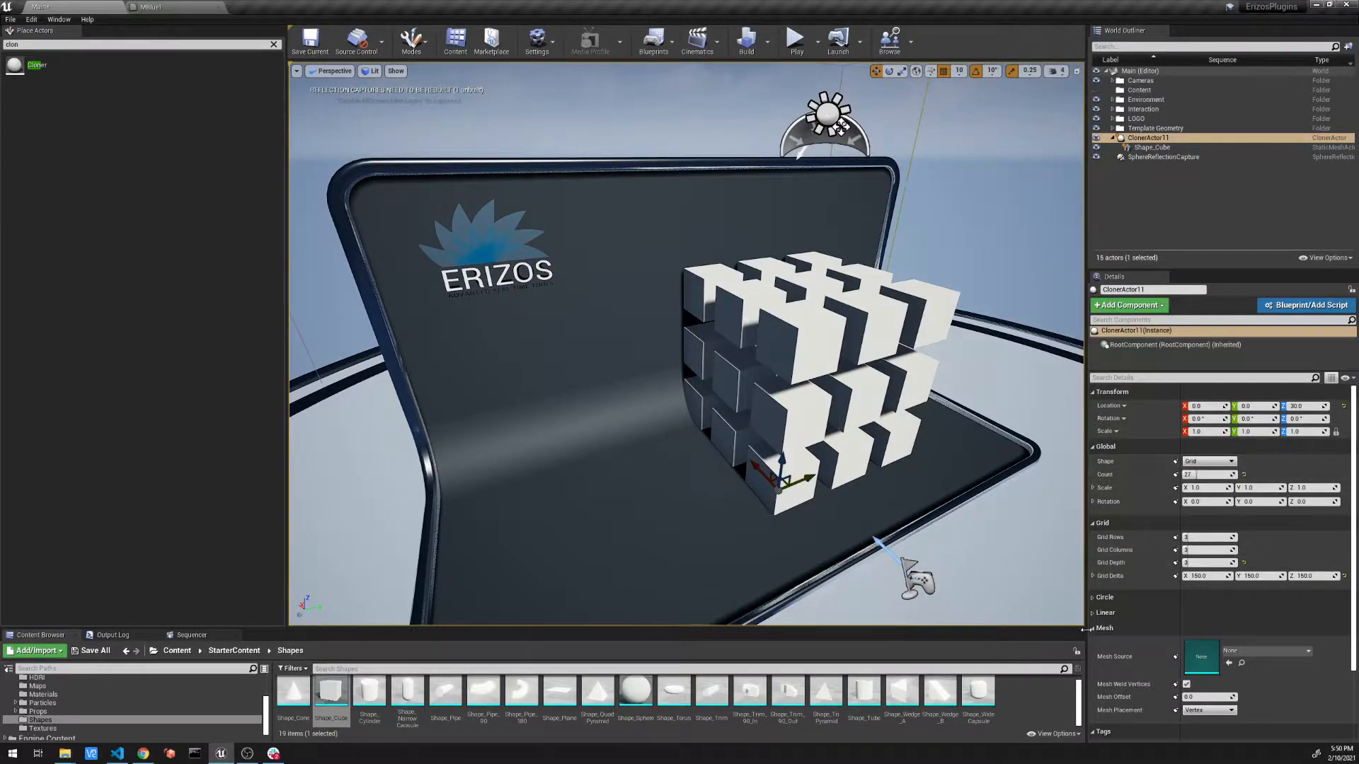
- Change the Cloner's Shape from Grid to Circle
{"action": "left_click", "coordinate": [1209, 460]}
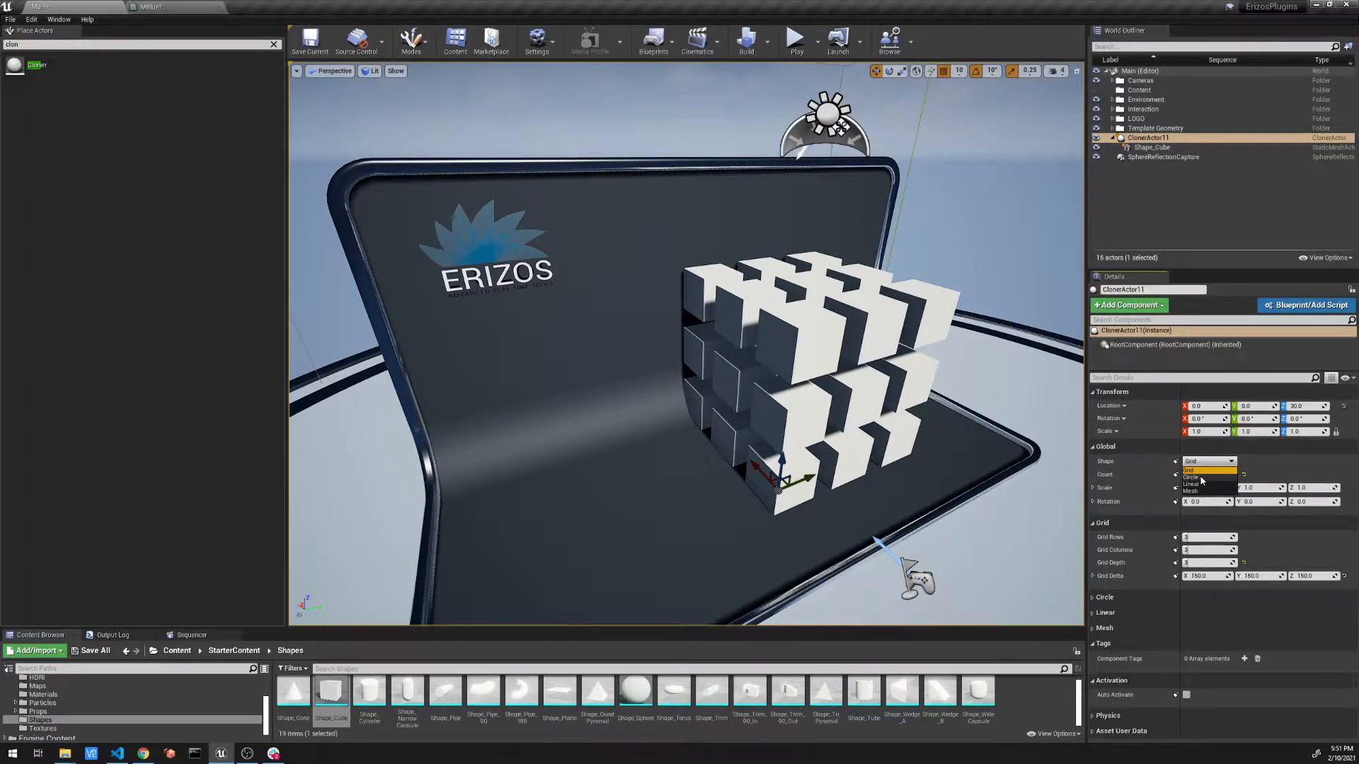
{"action": "left_click", "coordinate": [1190, 477]}
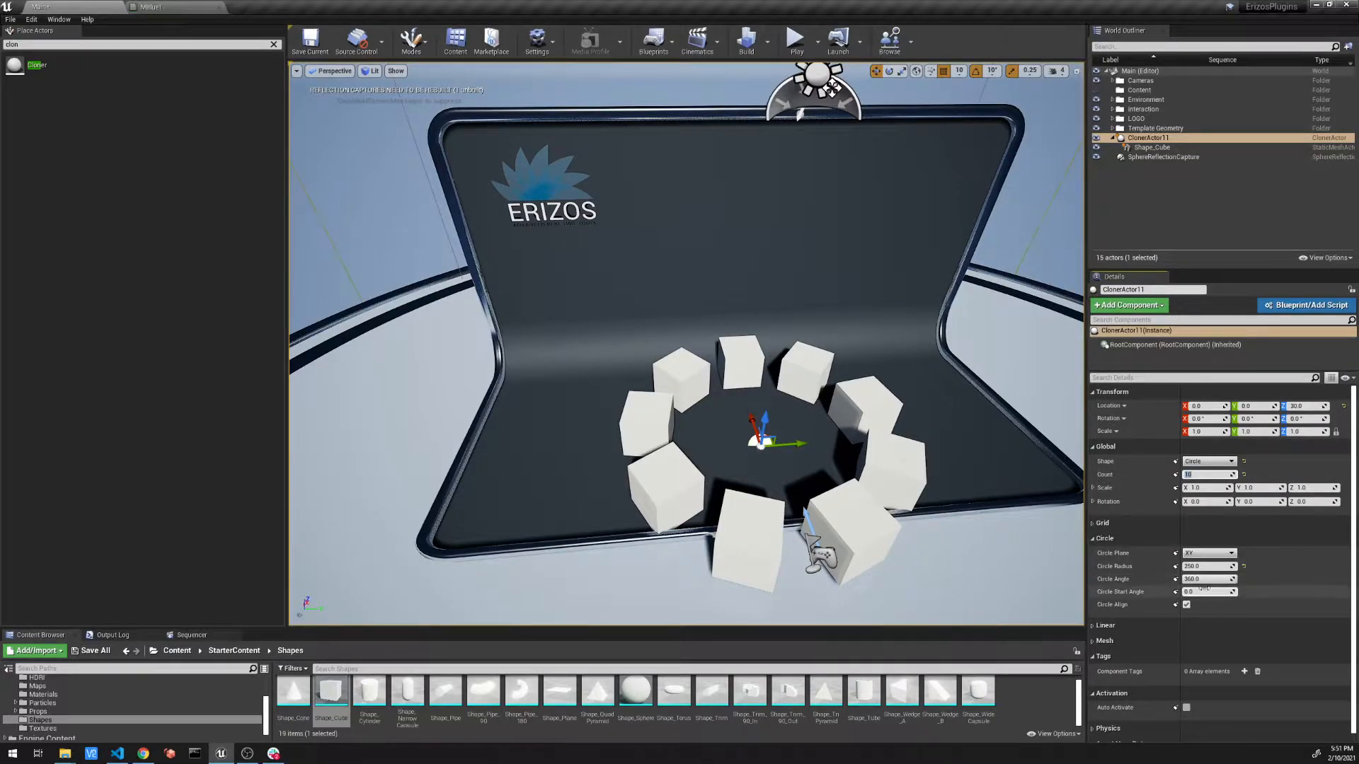
- Drag the Circle Angle, Start Angle and Radius values to see the ring become a short arc
{"action": "left_click", "coordinate": [1207, 579]}
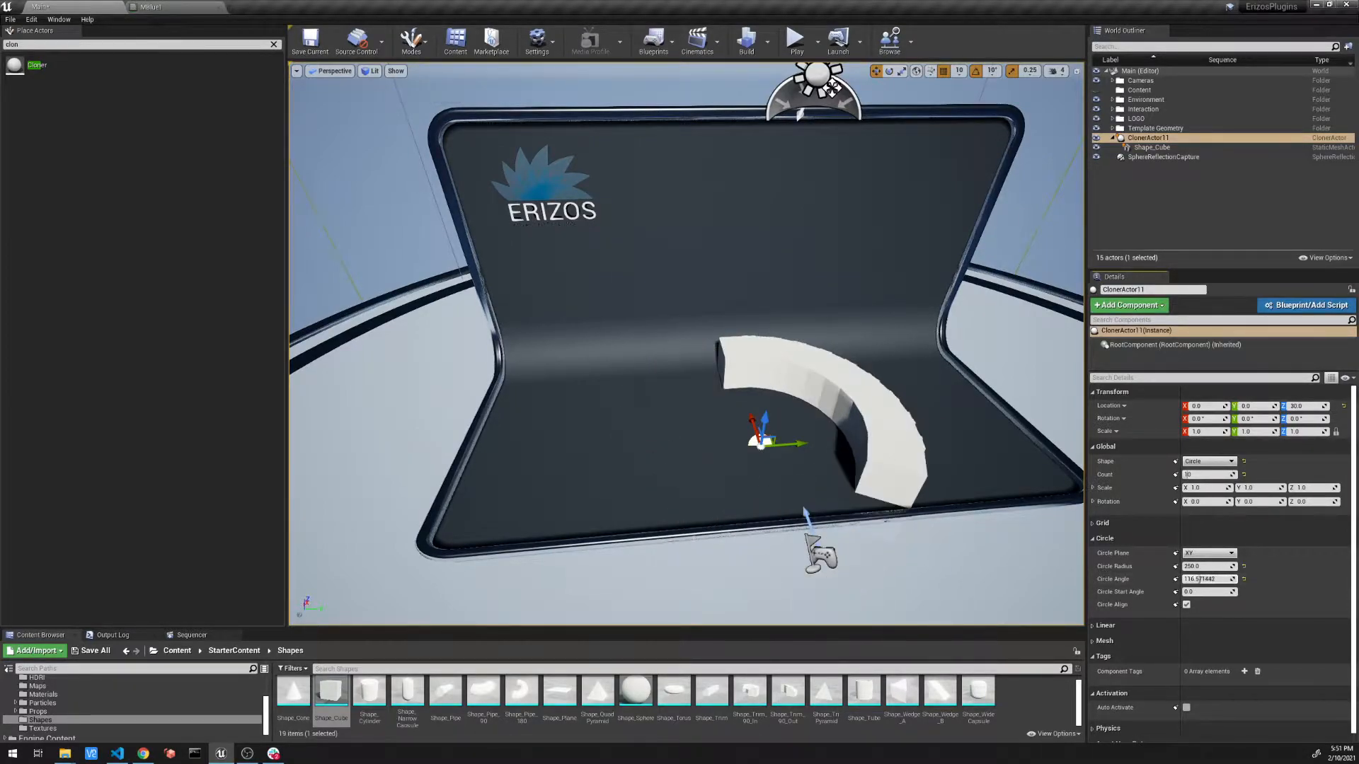
{"action": "triple_click", "coordinate": [1205, 579]}
{"action": "type", "text": "360"}
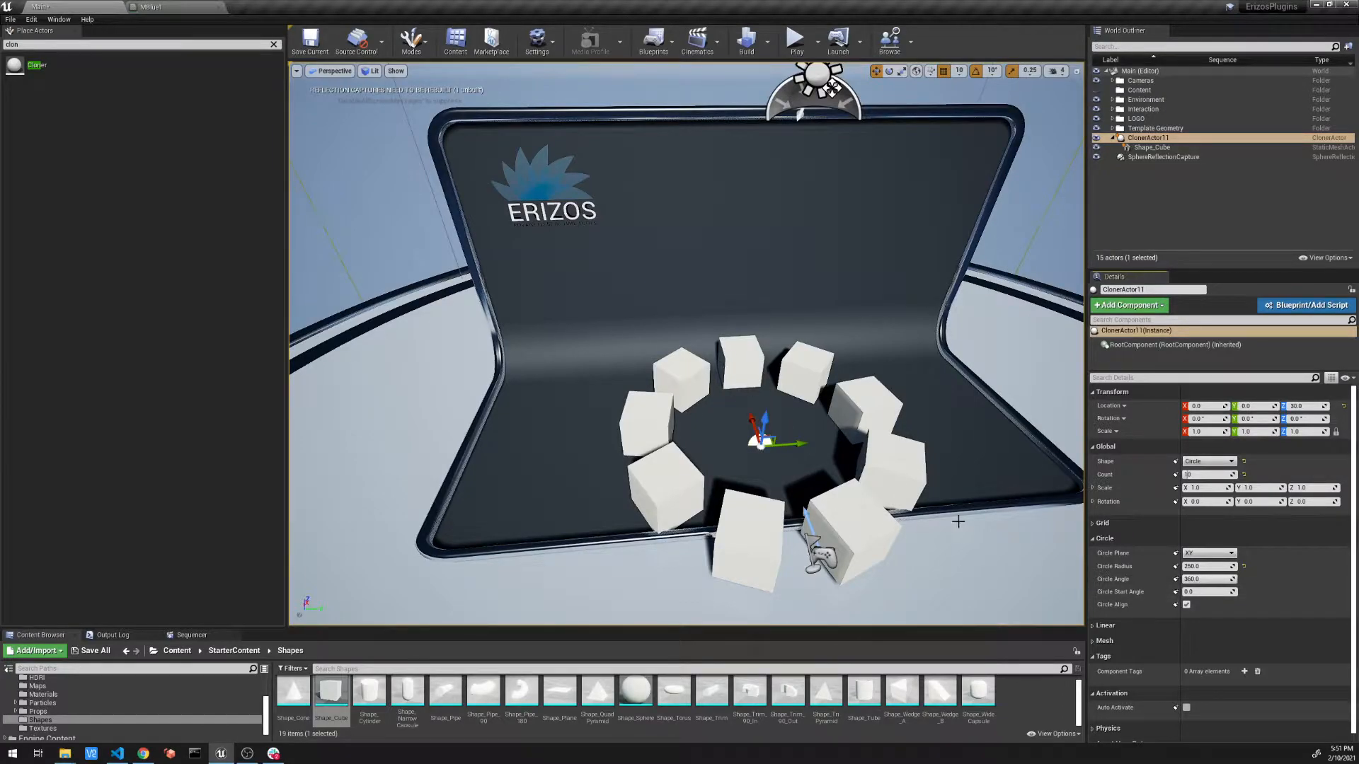
{"action": "left_click", "coordinate": [1205, 579]}
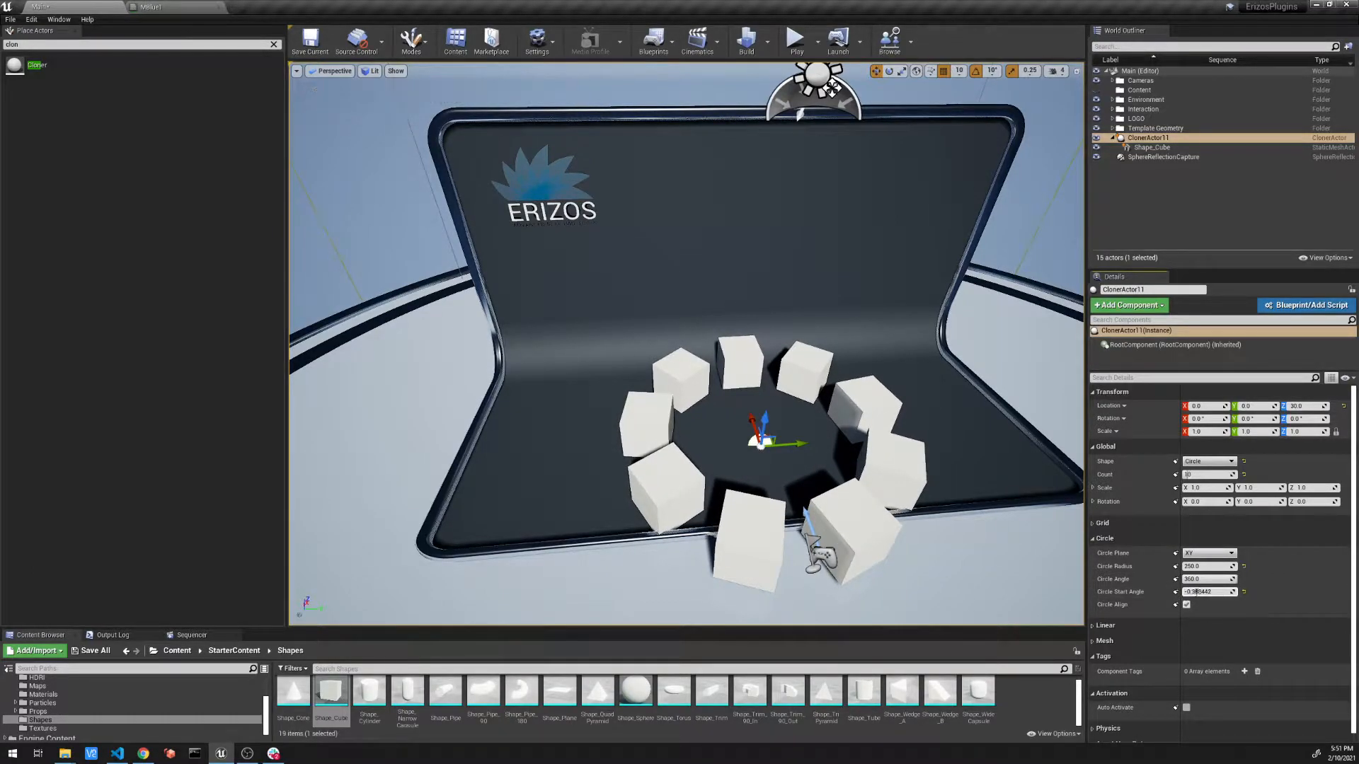
{"action": "left_click", "coordinate": [1207, 591]}
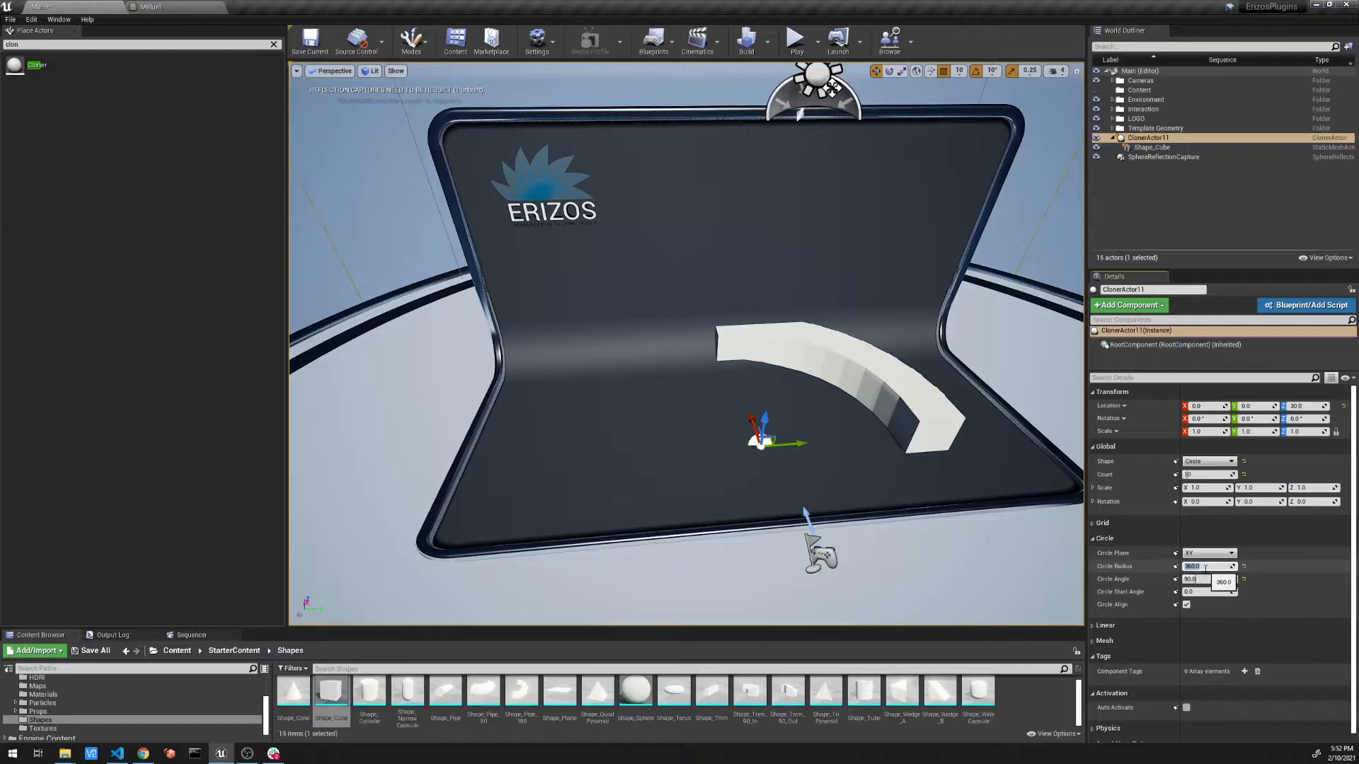
- Set Circle Radius to 200 and keep Circle Plane on XY after briefly trying XZ
{"action": "type", "text": "200.0"}
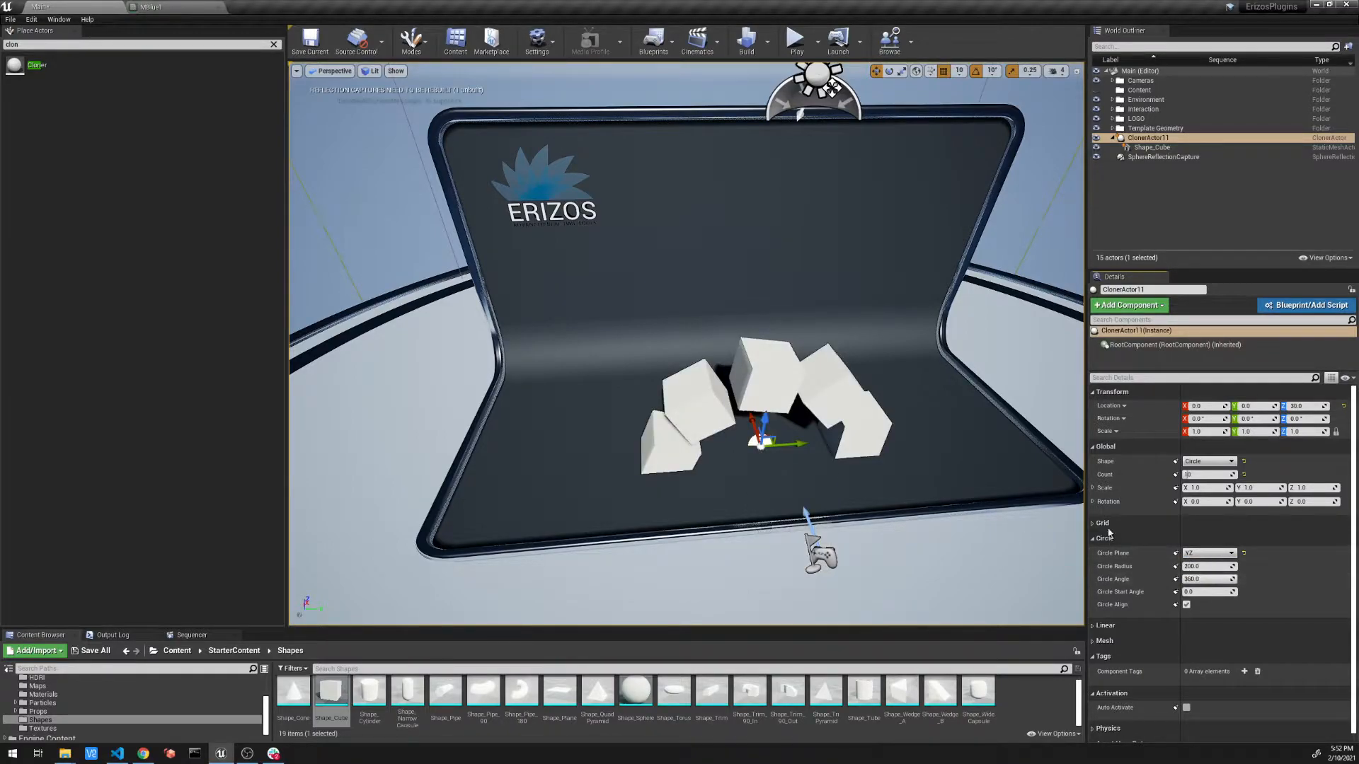
{"action": "left_click", "coordinate": [1209, 554]}
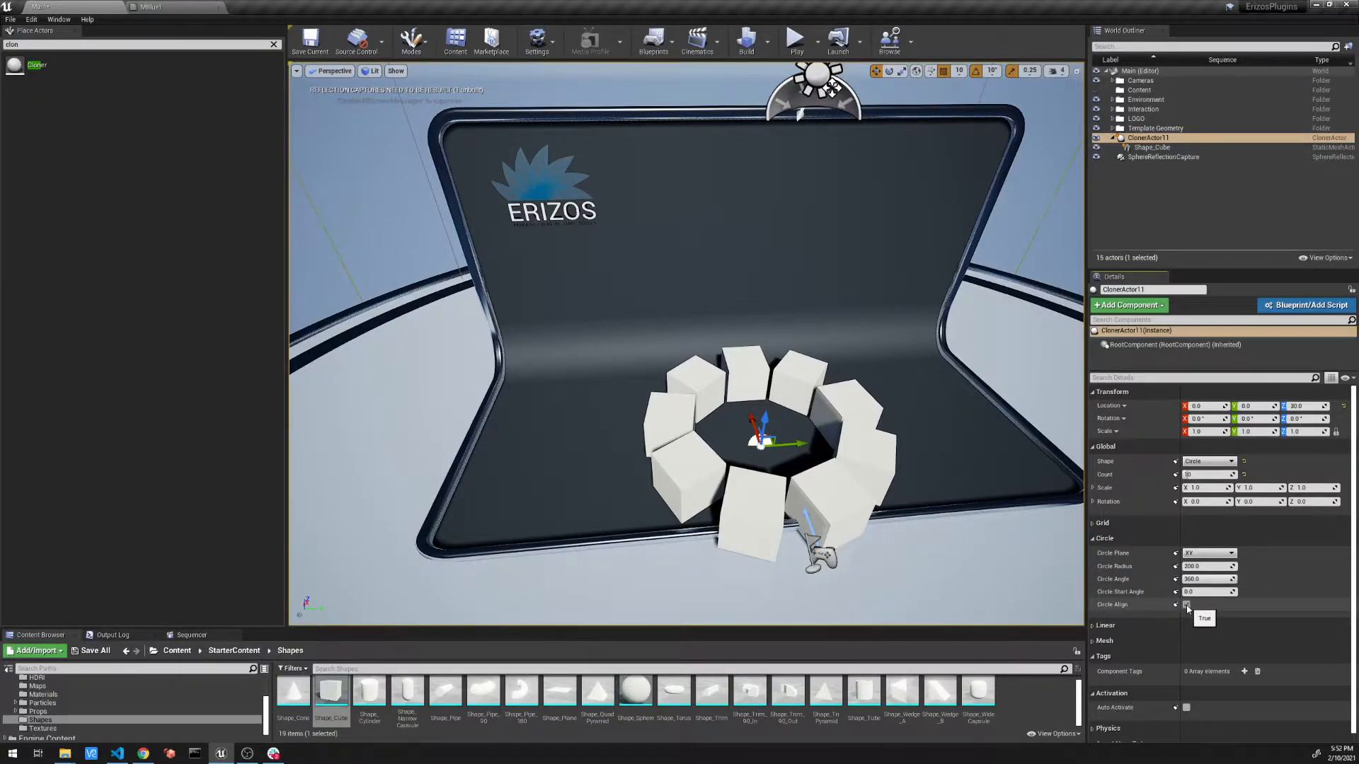
- Uncheck Circle Align so the ring's cubes keep their original orientation
{"action": "left_click", "coordinate": [1186, 604]}
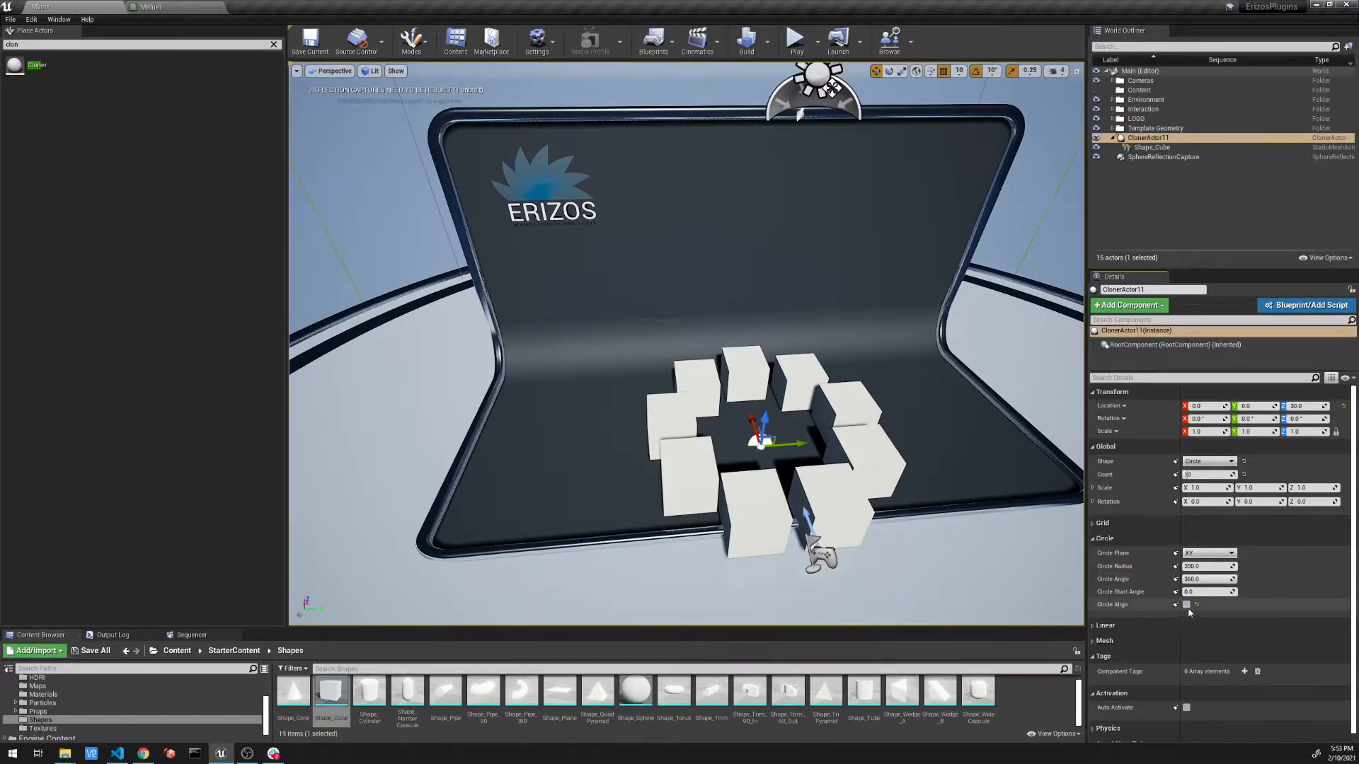
{"action": "left_click", "coordinate": [1148, 137]}
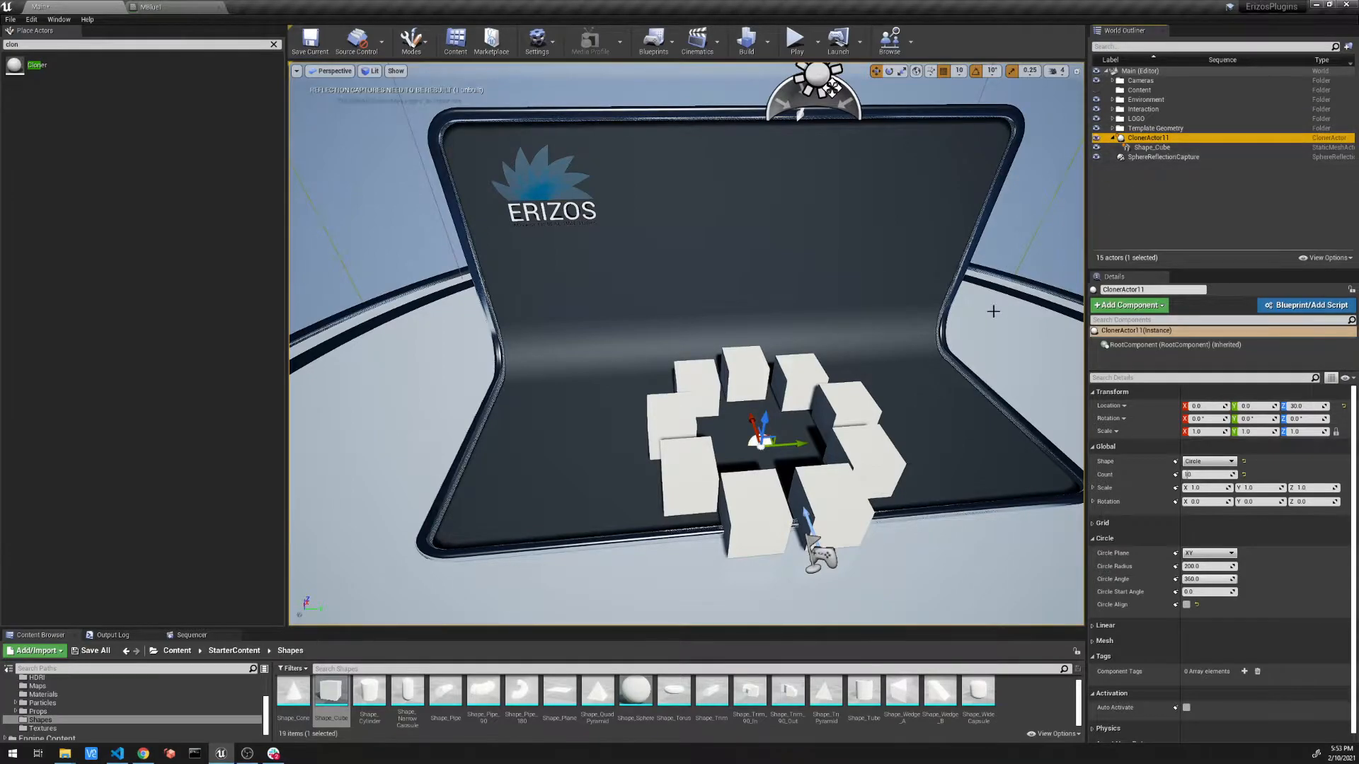
- Add a second Cloner actor and parent SM_Chair under CloneActor13
{"action": "left_click", "coordinate": [1121, 137]}
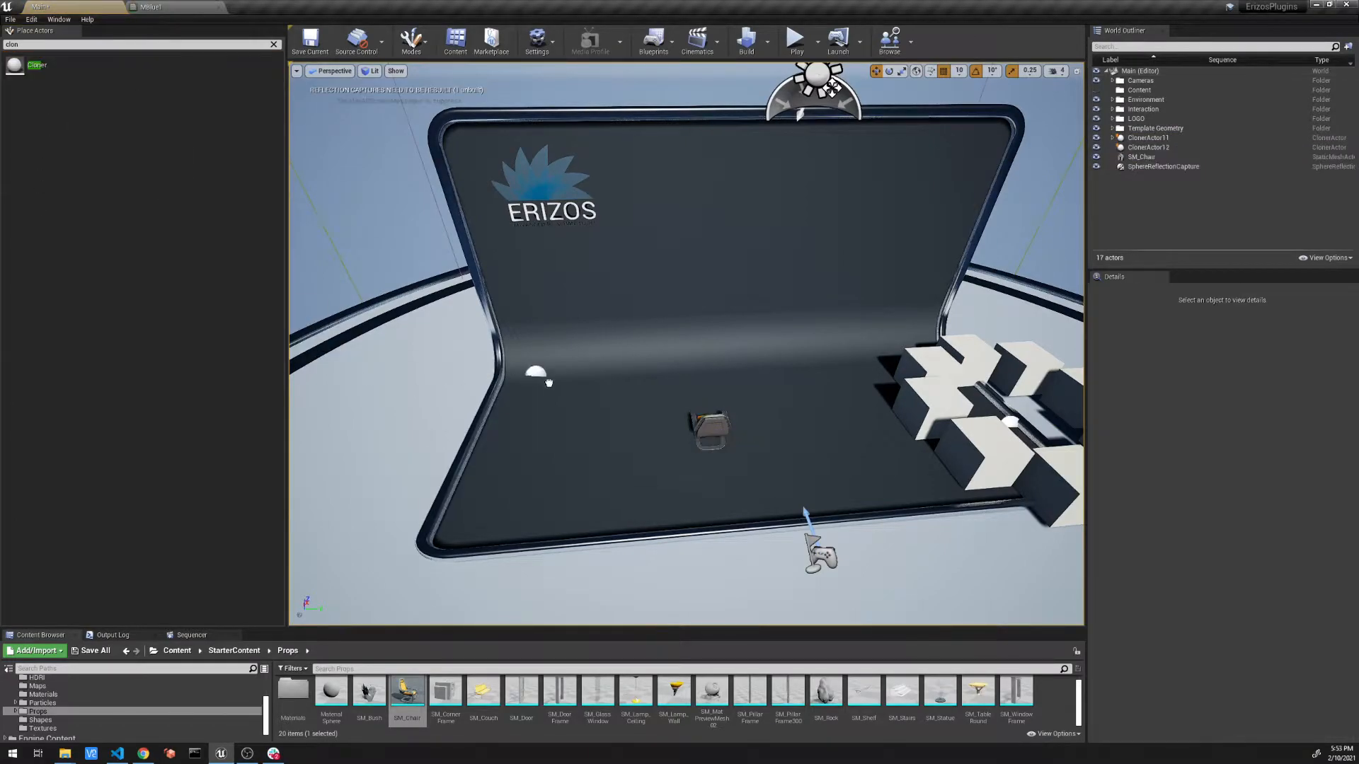
{"action": "left_click", "coordinate": [1144, 157]}
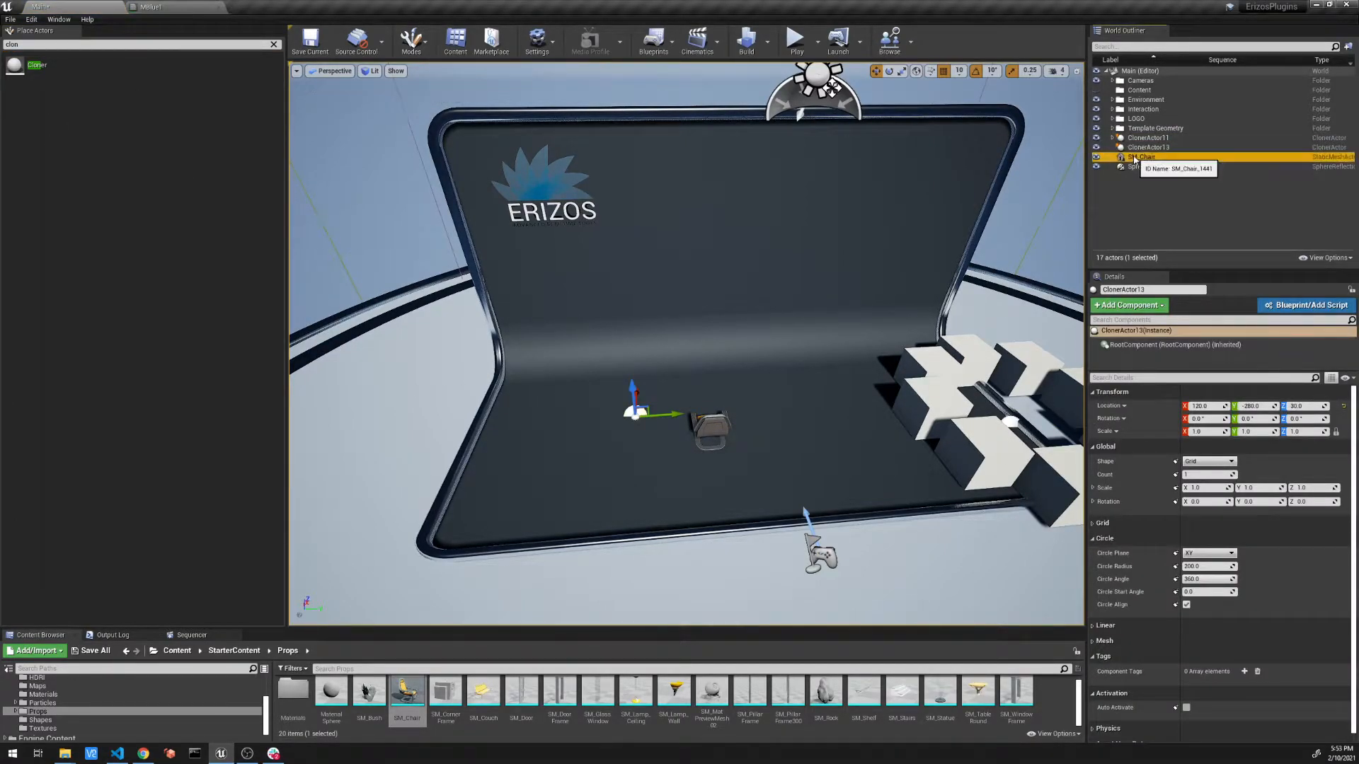
{"action": "left_click", "coordinate": [1147, 158]}
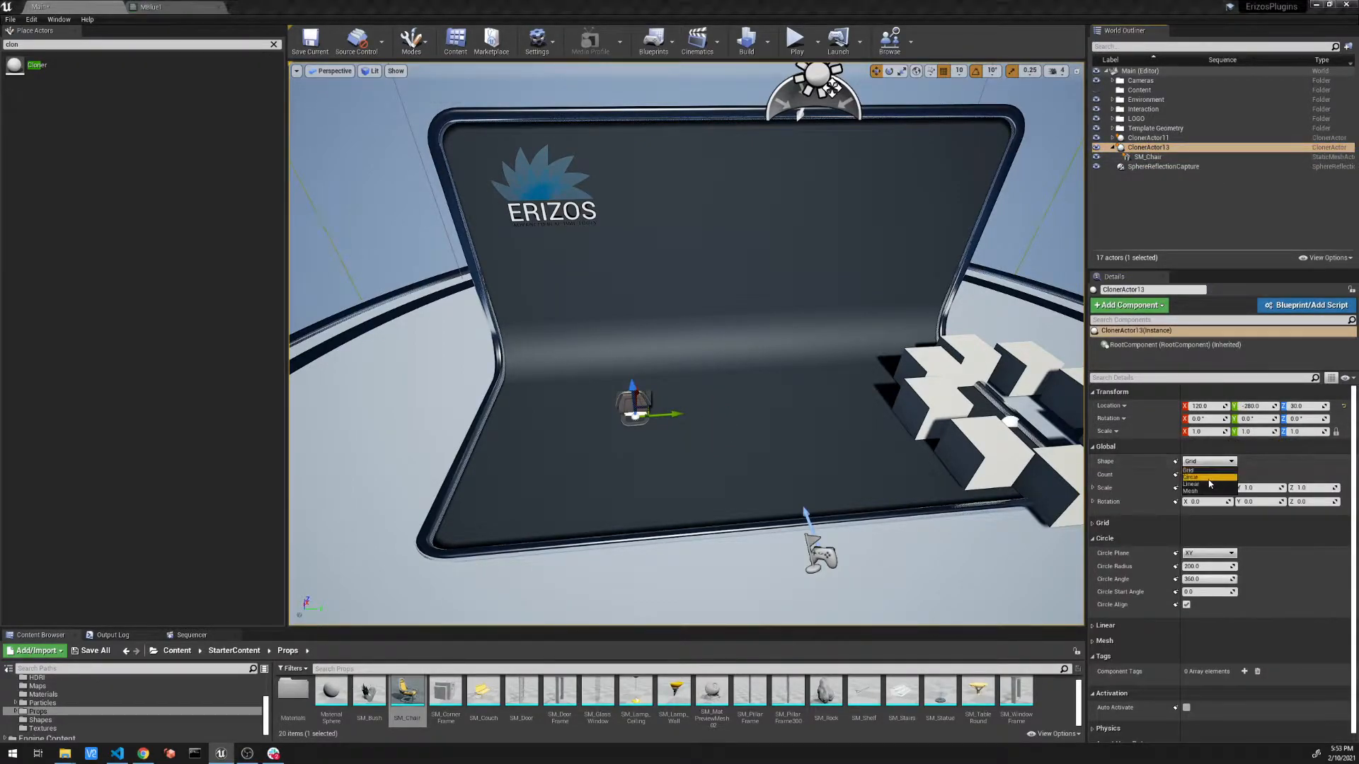
- Set the chair cloner to Circle with Rotation Y 180 and Circle Align enabled
{"action": "left_click", "coordinate": [1196, 477]}
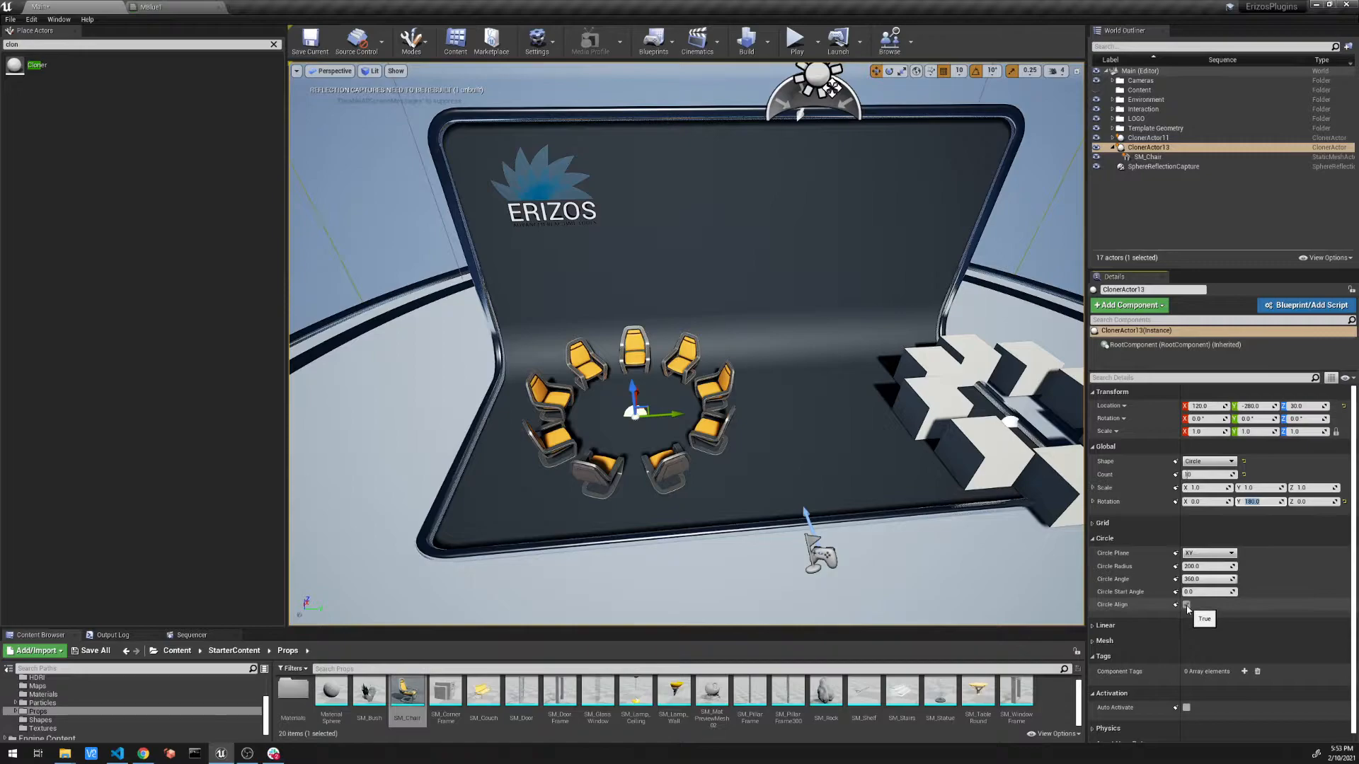
{"action": "left_click", "coordinate": [1186, 604]}
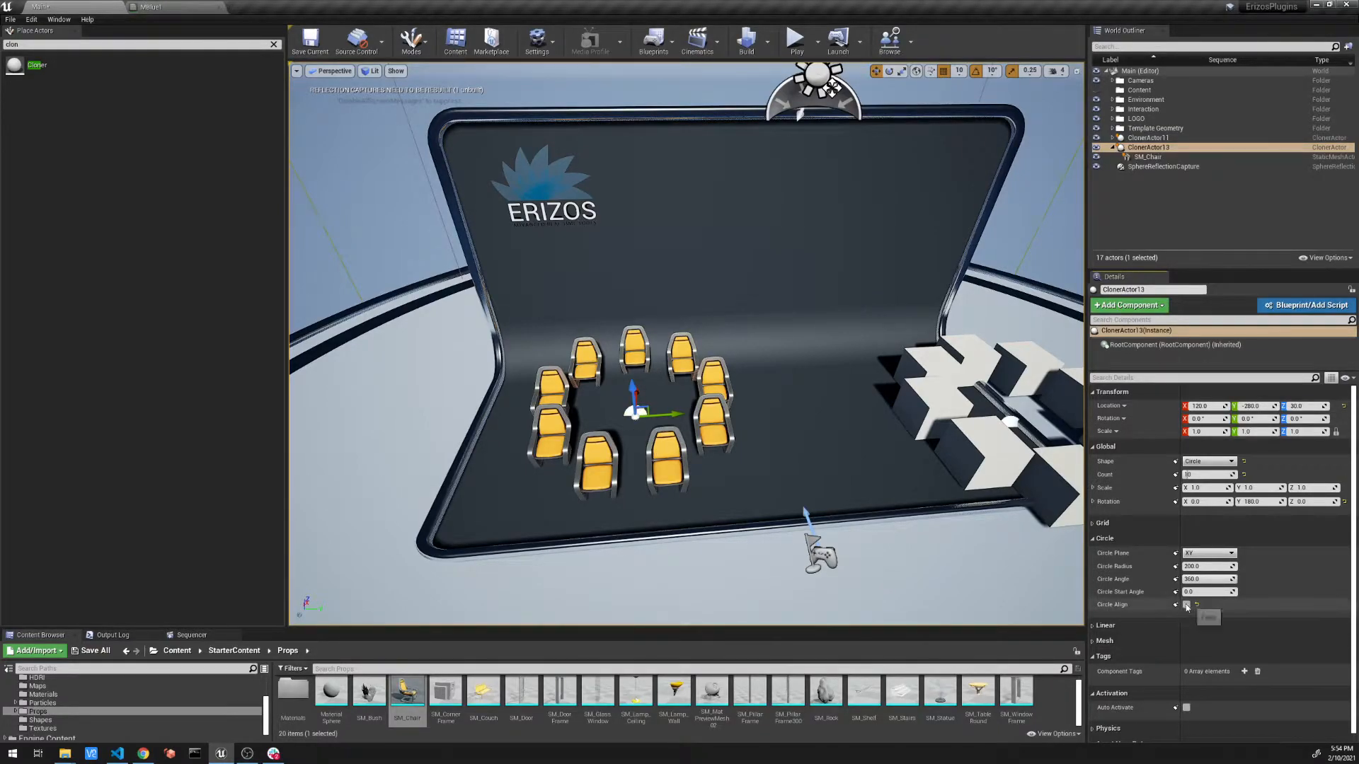
{"action": "left_click", "coordinate": [1187, 604]}
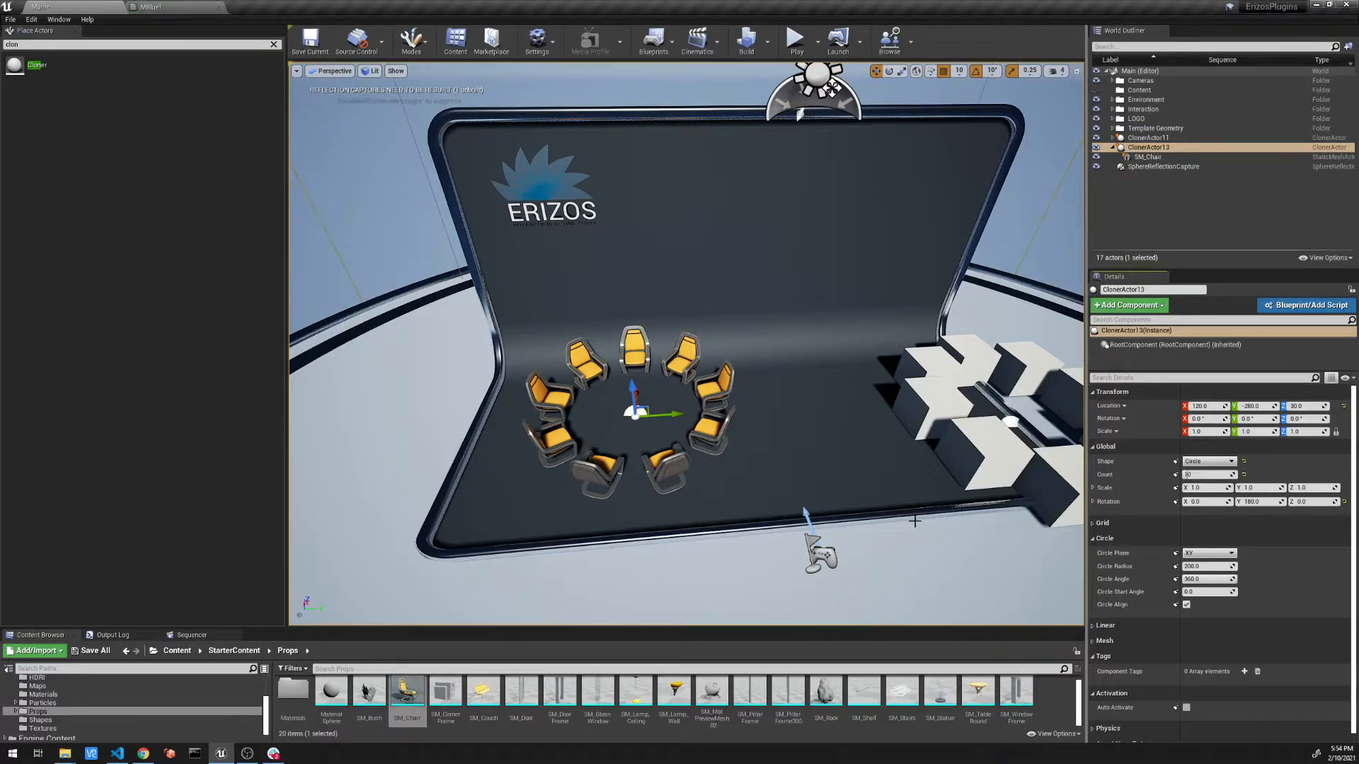
{"action": "mouse_move", "coordinate": [538, 352]}
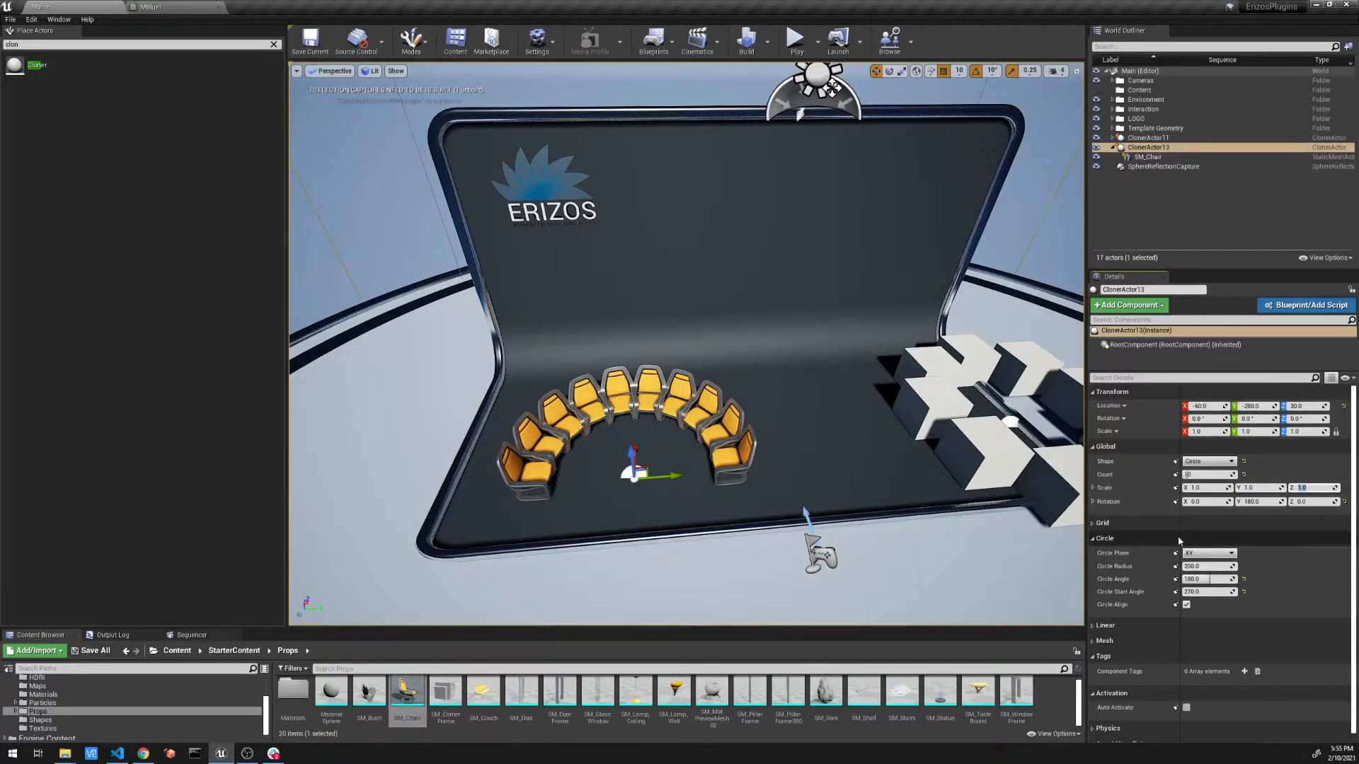
- Switch CloneActor13's Shape to Linear so the chairs form a straight column
{"action": "left_click", "coordinate": [1106, 537]}
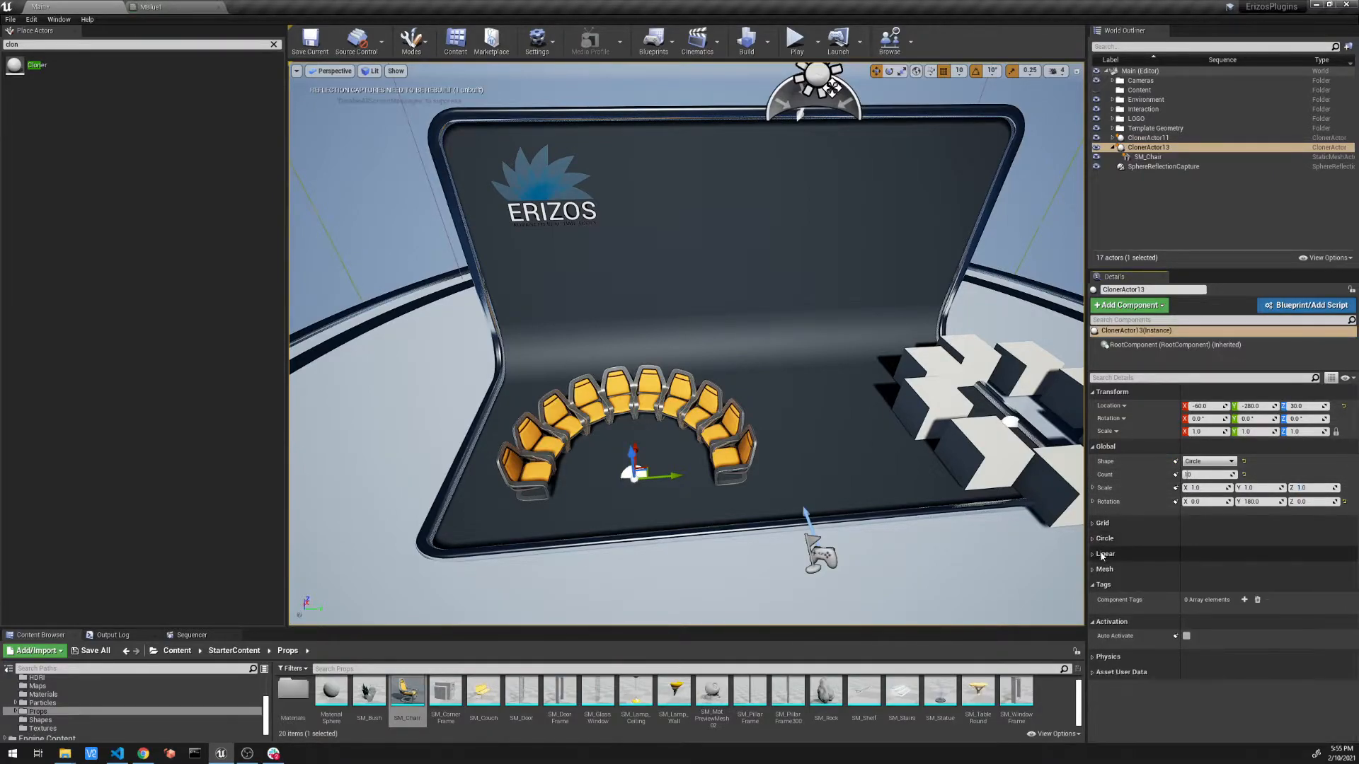
{"action": "left_click", "coordinate": [1105, 553]}
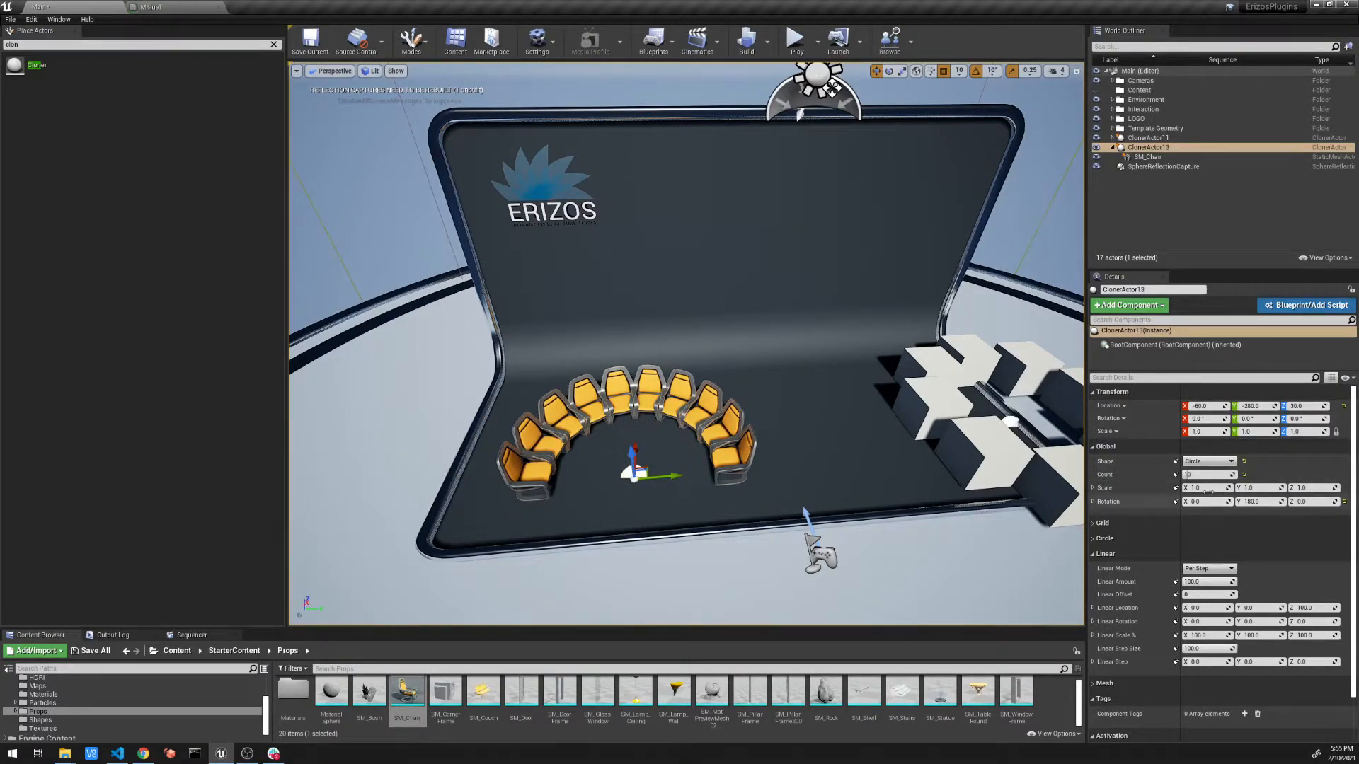
{"action": "left_click", "coordinate": [1208, 460]}
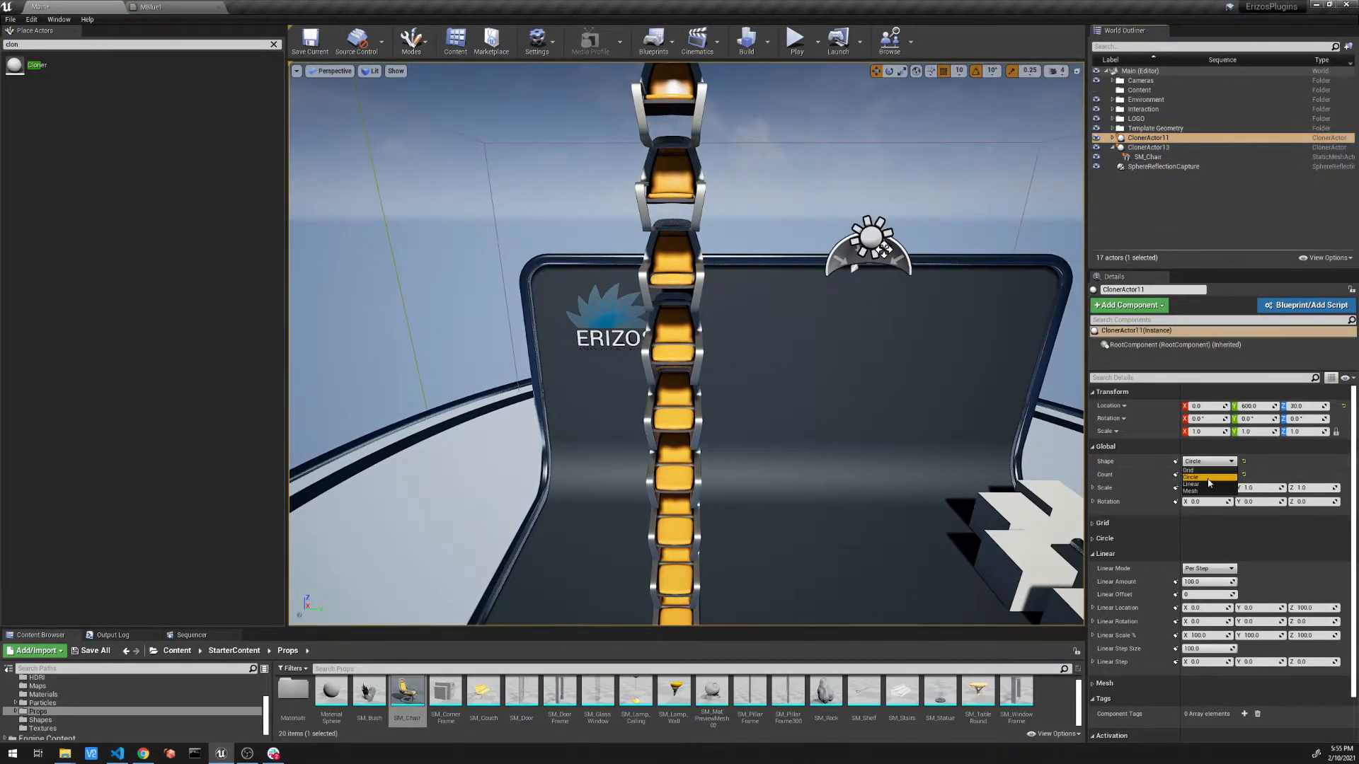
- Switch CloneActor11's Shape to Linear so the cubes stack into a vertical pillar
{"action": "left_click", "coordinate": [1195, 482]}
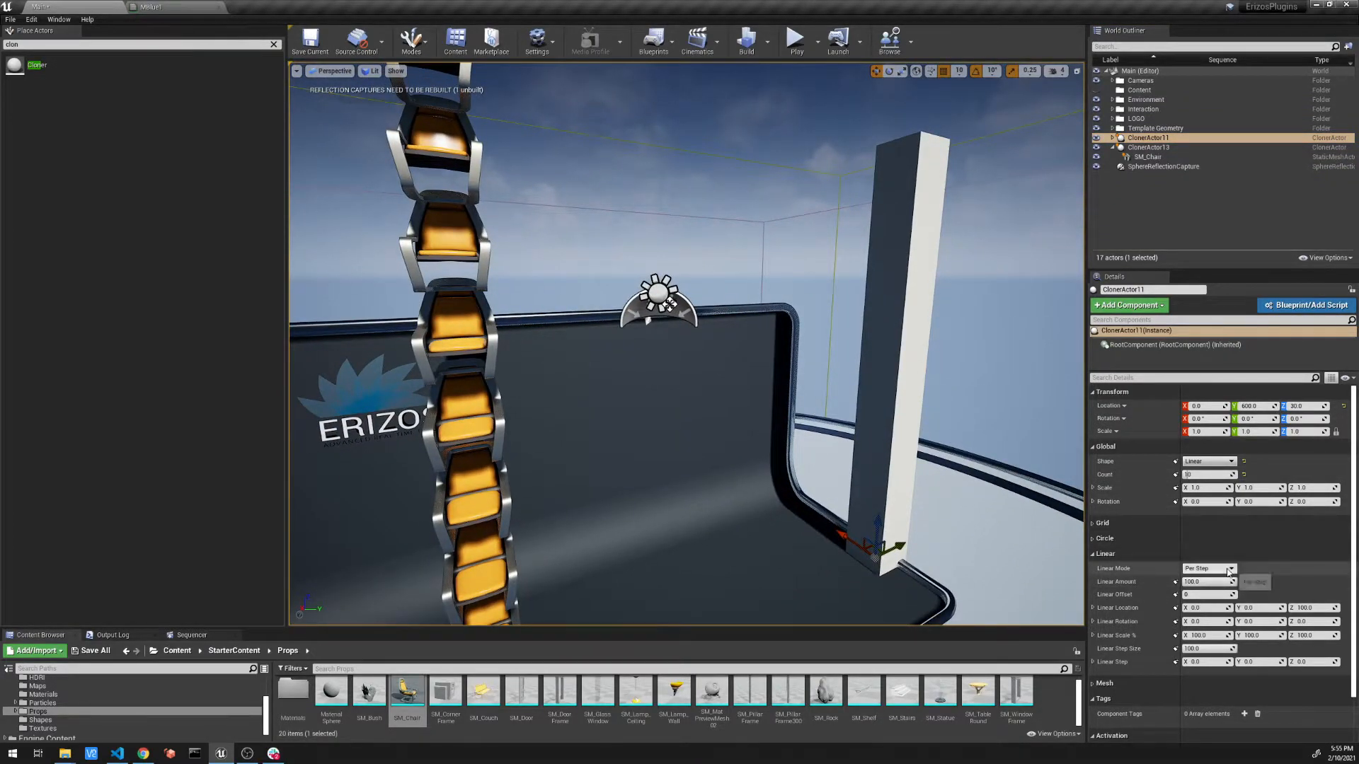
{"action": "mouse_move", "coordinate": [1208, 569]}
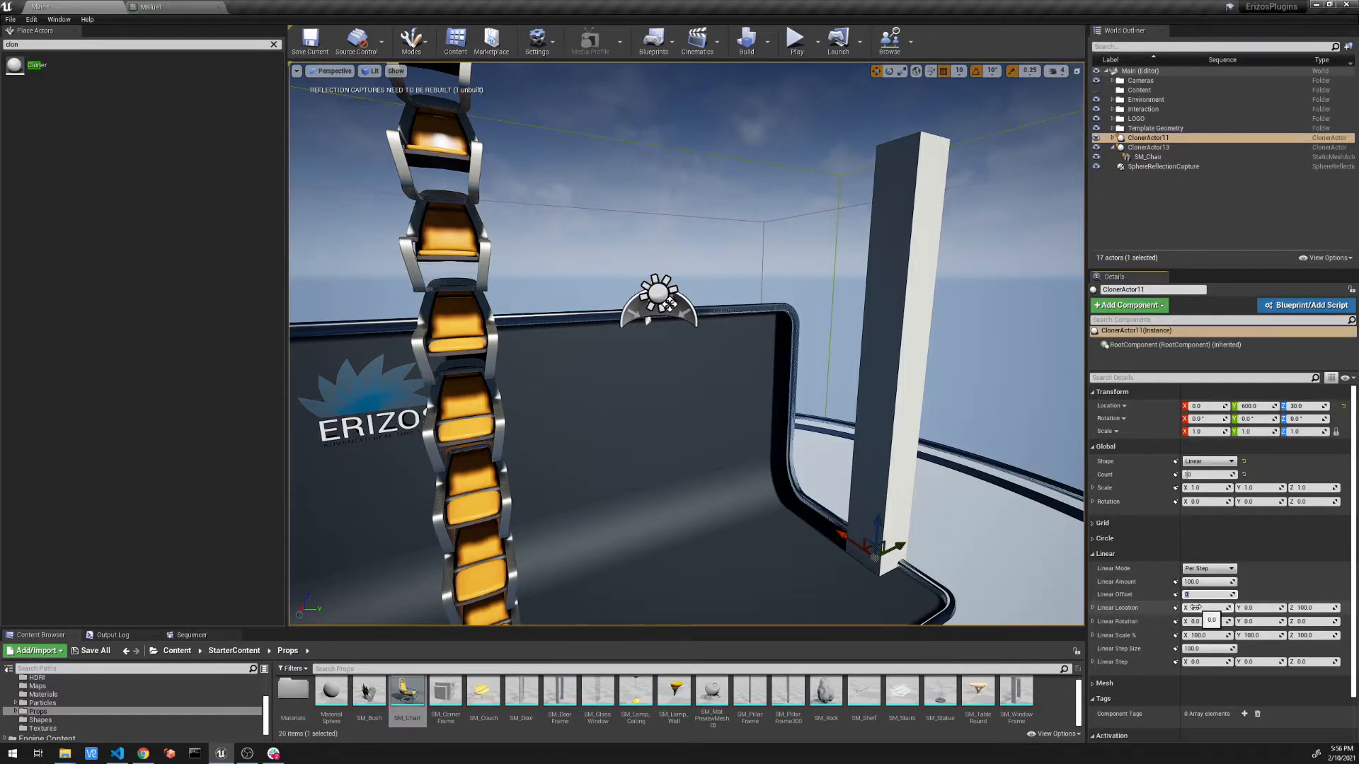
- Set Linear Location to 90, 90, 100 so successive cubes climb along a diagonal
{"action": "left_click", "coordinate": [1204, 607]}
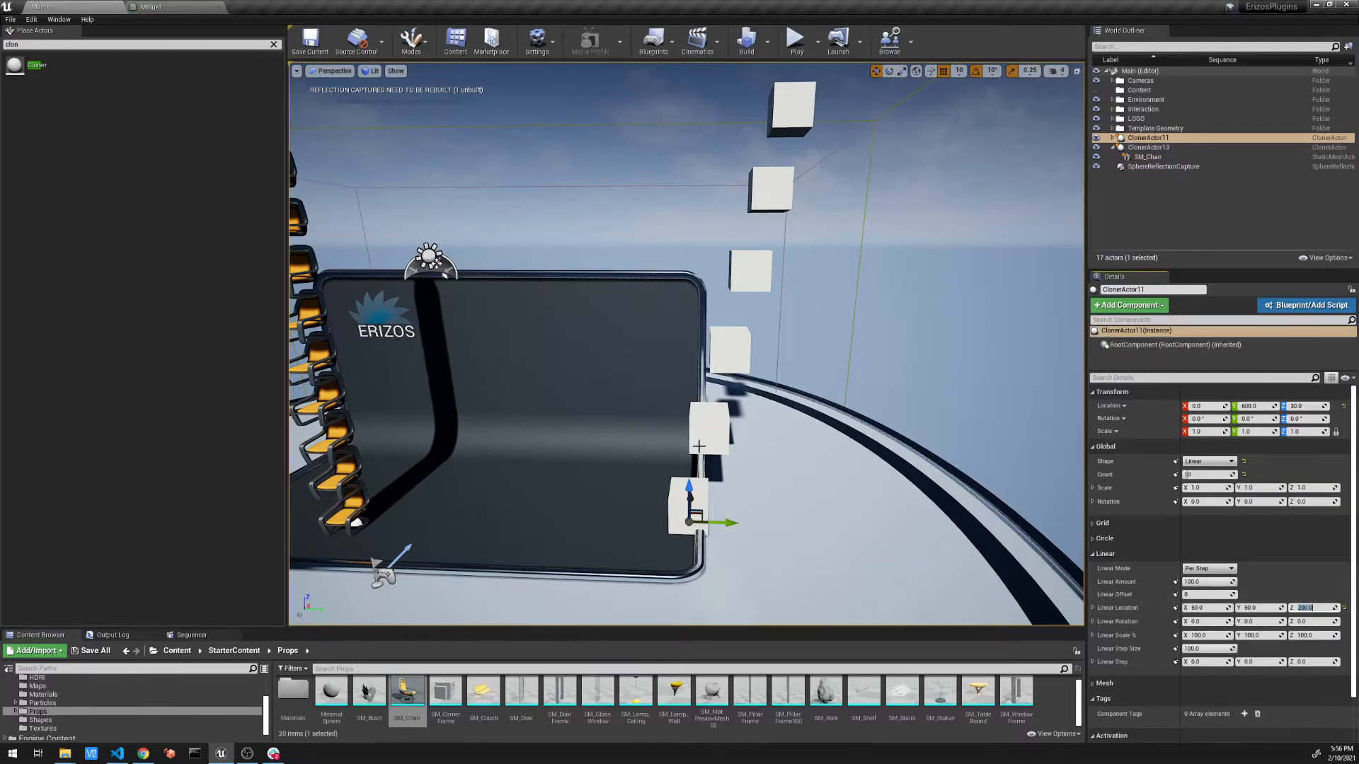
{"action": "mouse_move", "coordinate": [699, 413]}
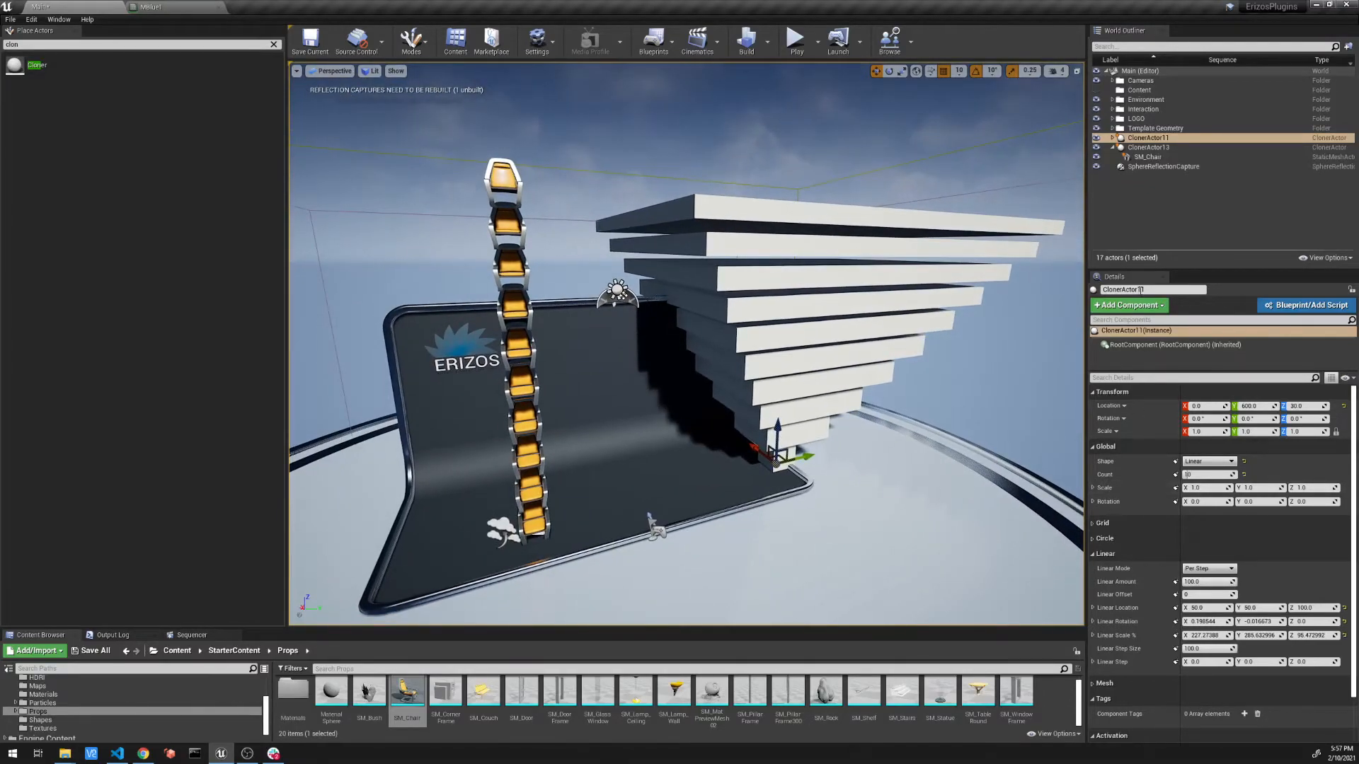
- Select CloneActor13 and set its Linear Location with X -176 so chairs step into a floor row
{"action": "left_click", "coordinate": [1148, 146]}
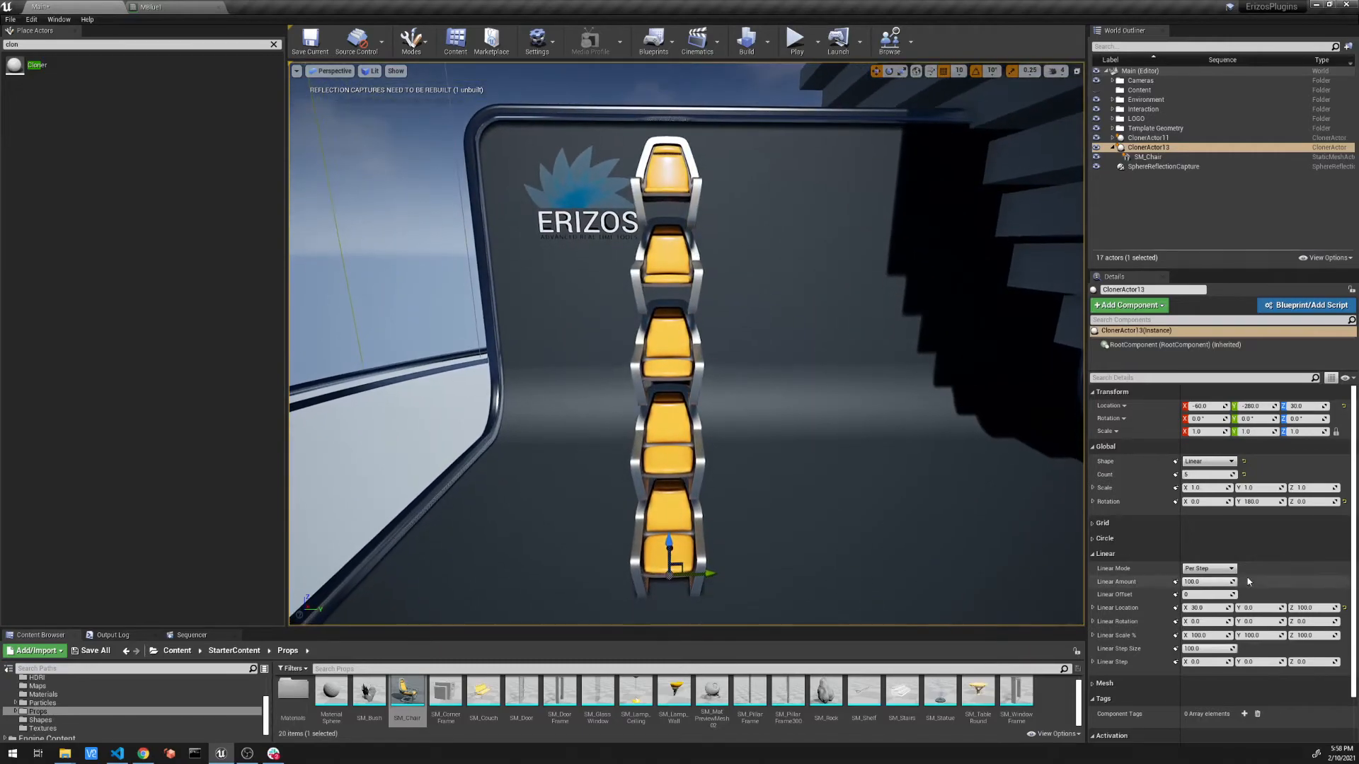
{"action": "left_click", "coordinate": [1204, 607]}
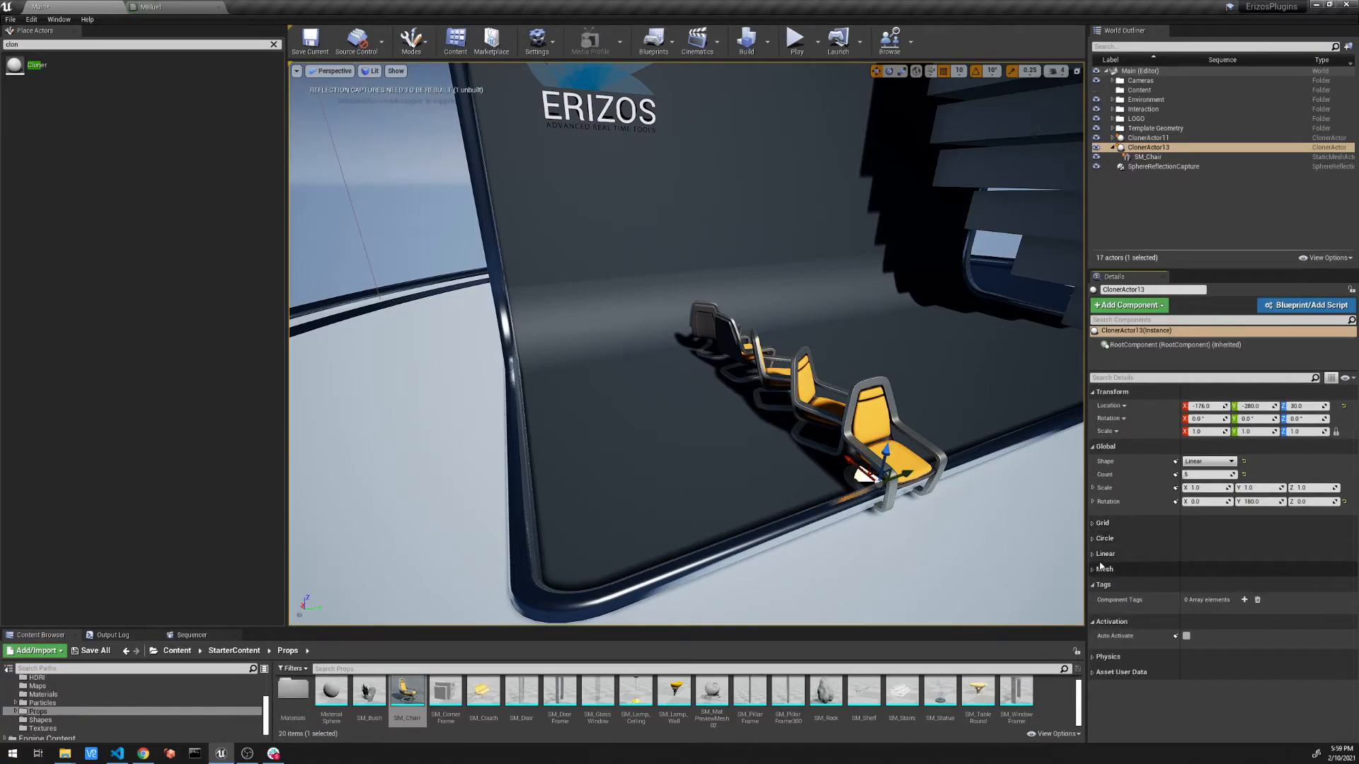
{"action": "left_click", "coordinate": [1209, 460]}
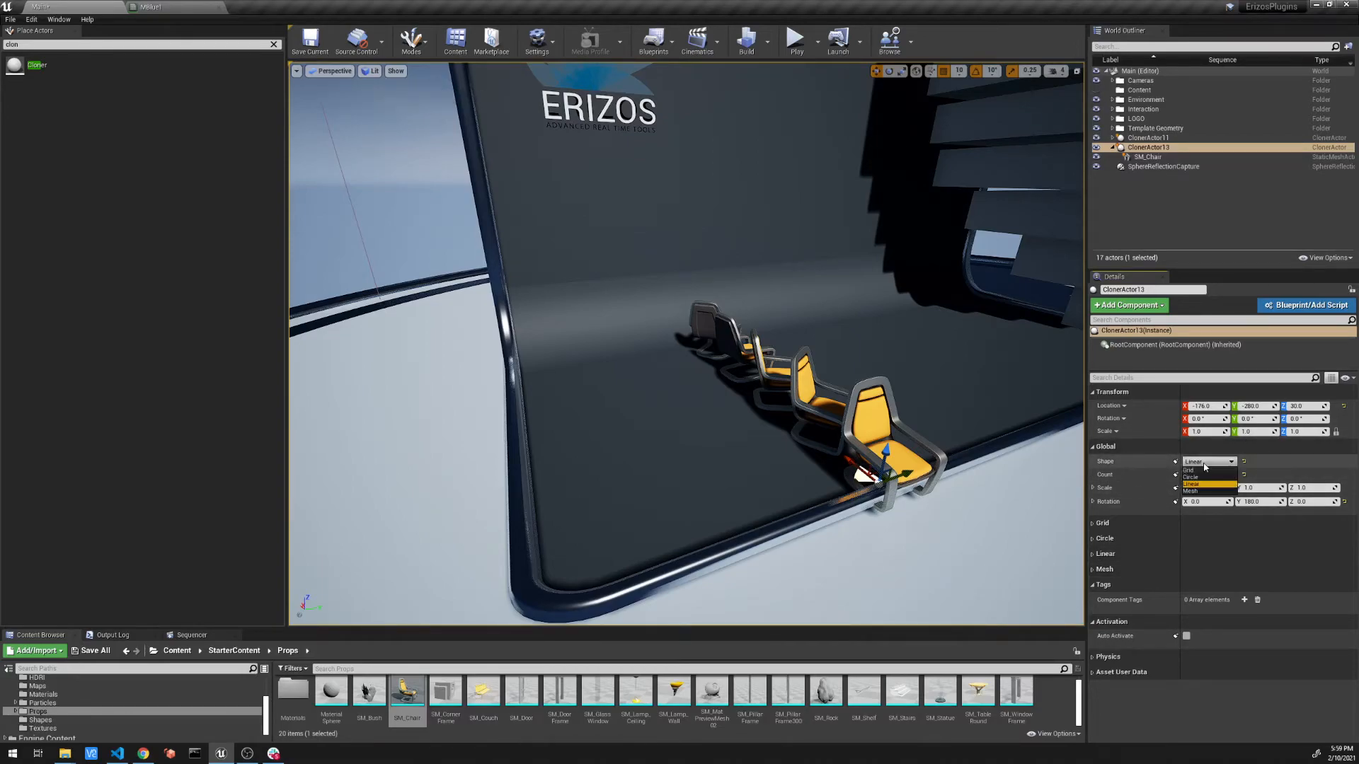
- Select CloneActor11 in the World Outliner and focus the viewport on it
{"action": "right_click", "coordinate": [866, 468]}
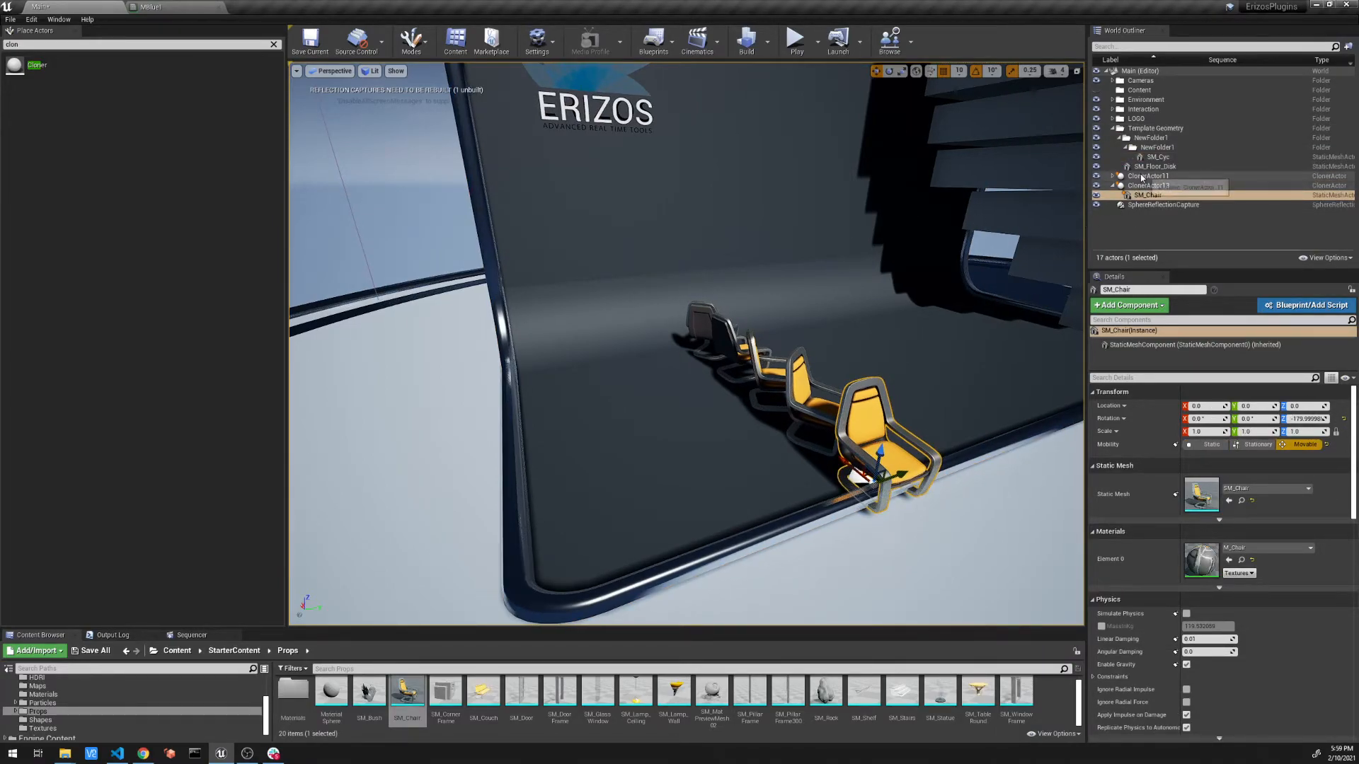
{"action": "left_click", "coordinate": [1148, 175]}
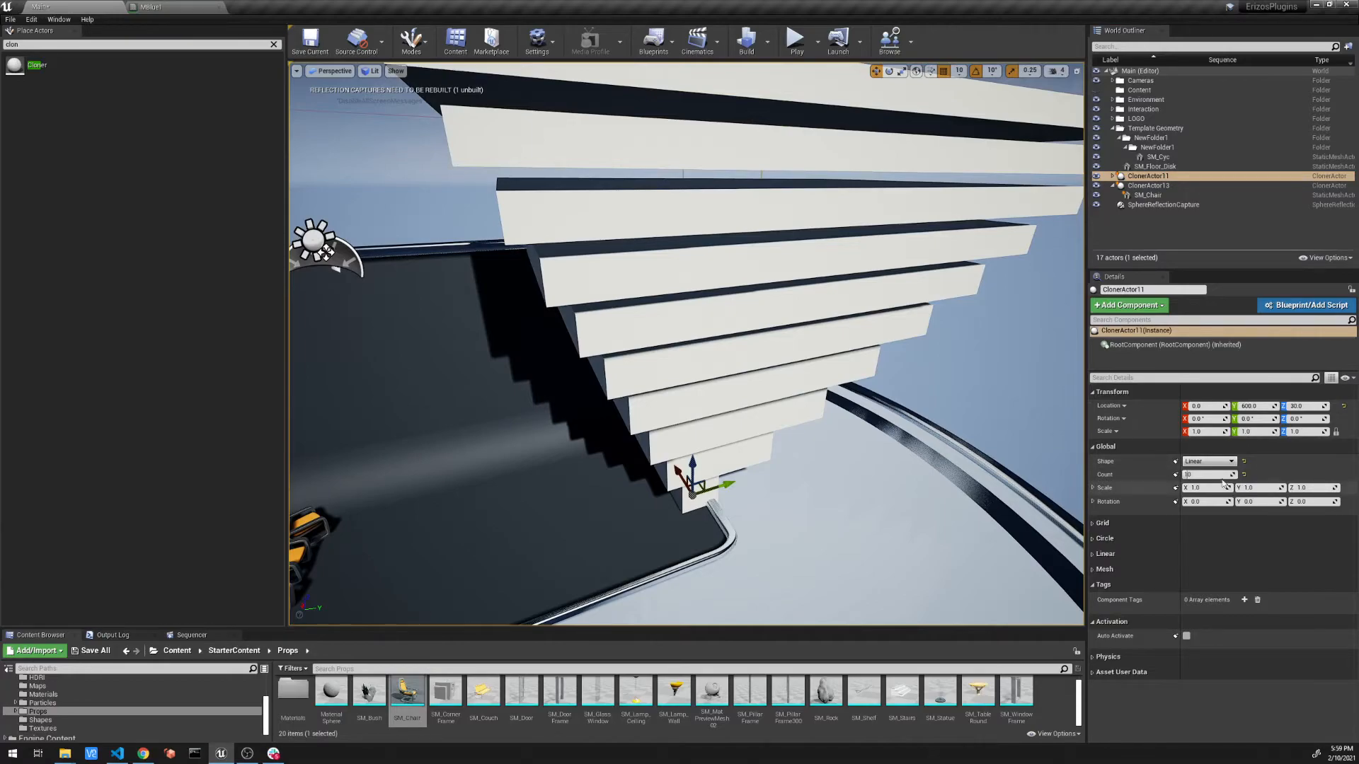
{"action": "left_click", "coordinate": [1209, 460]}
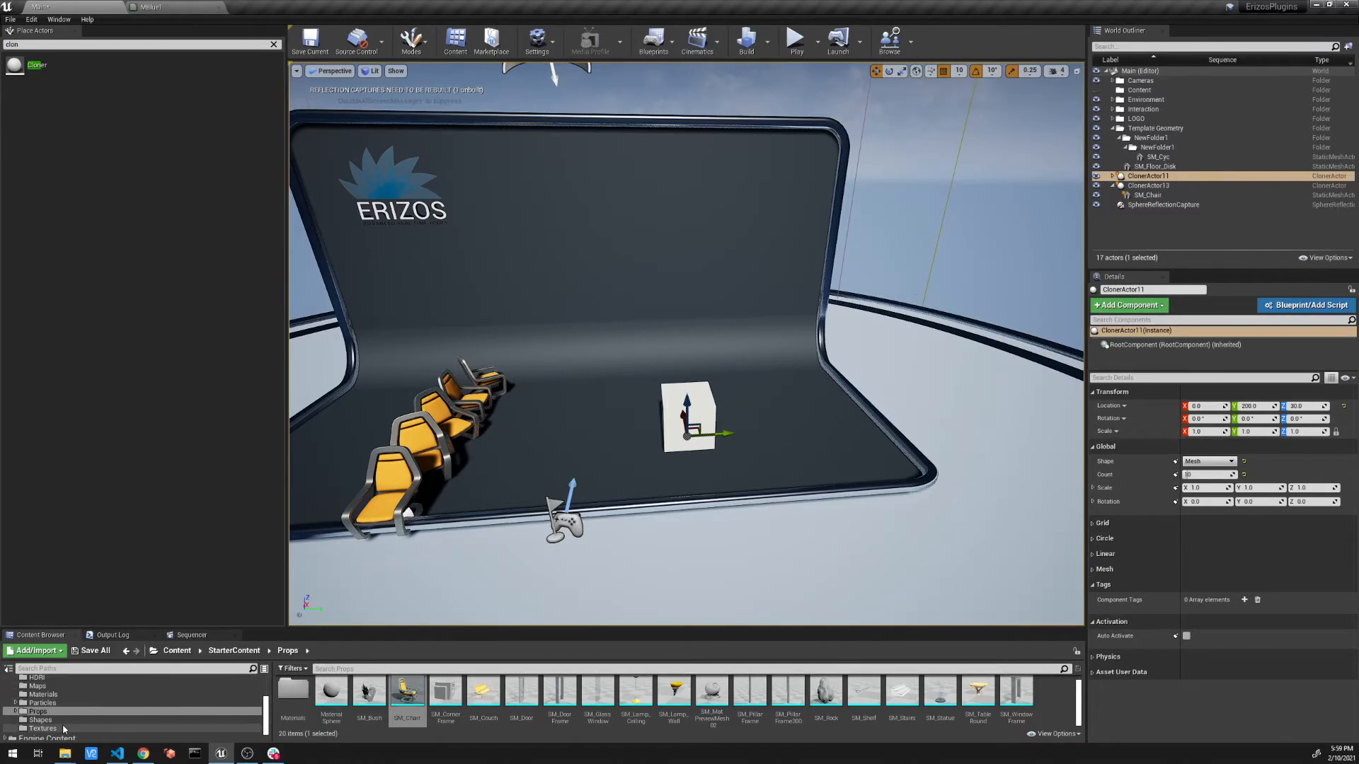
- Bring a Shape_Cone from starter content under CloneActor13, then detach it again
{"action": "left_click", "coordinate": [39, 719]}
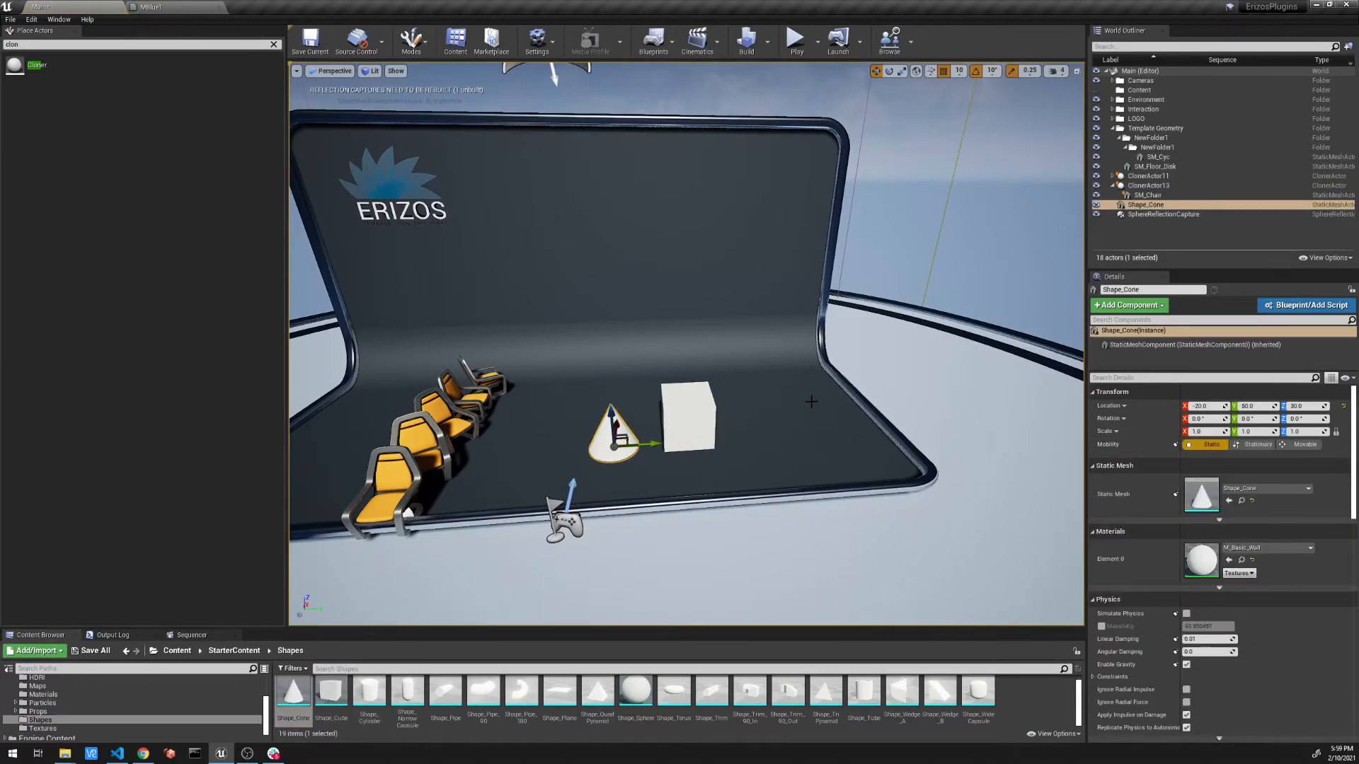
{"action": "mouse_move", "coordinate": [1145, 204]}
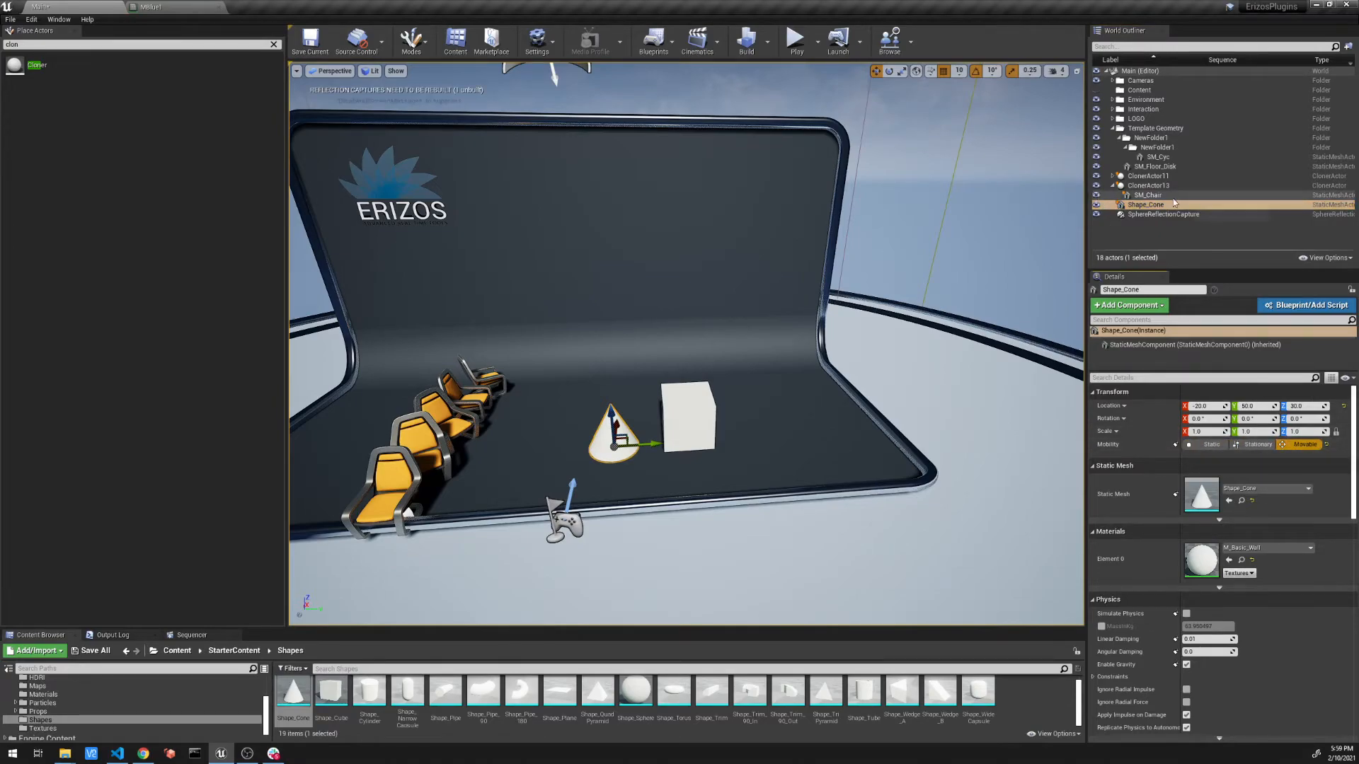
{"action": "left_click", "coordinate": [1145, 203]}
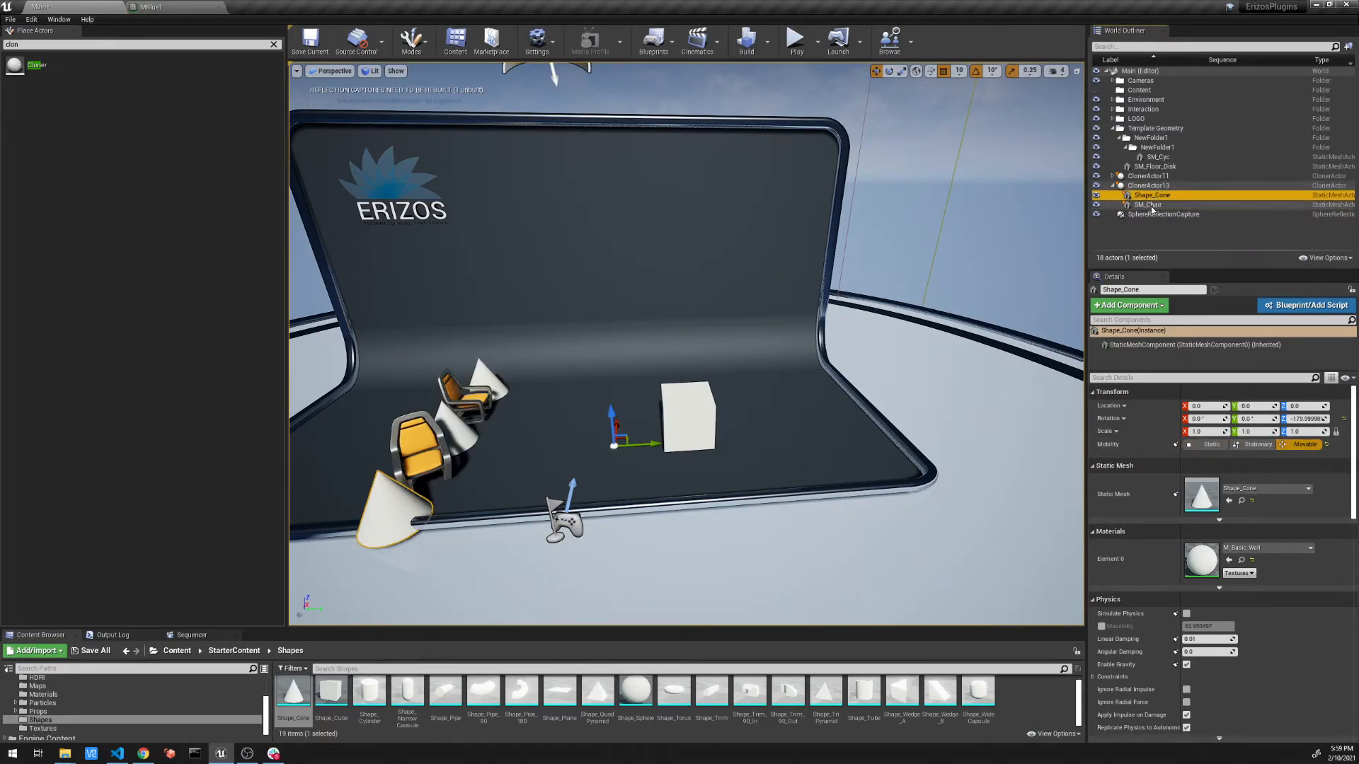
{"action": "left_click", "coordinate": [1146, 204]}
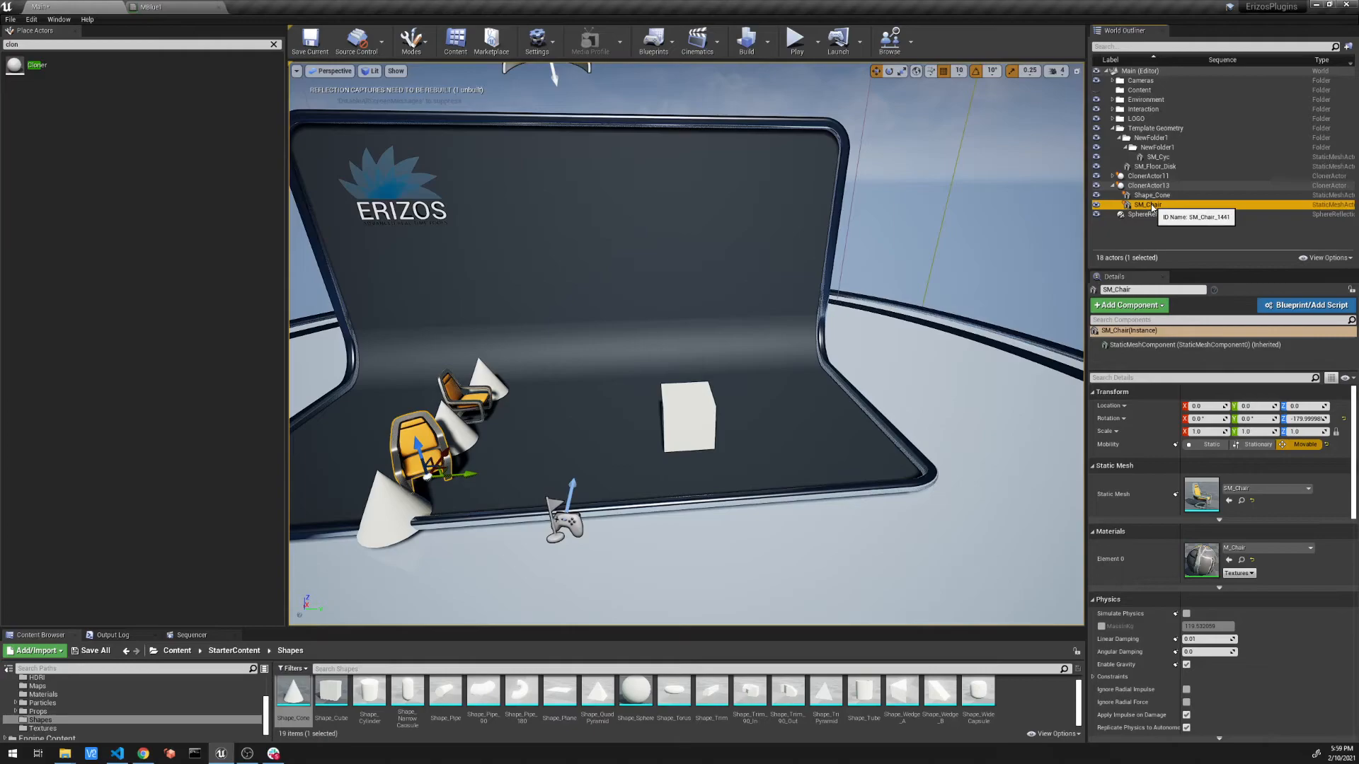
{"action": "left_click", "coordinate": [1151, 196]}
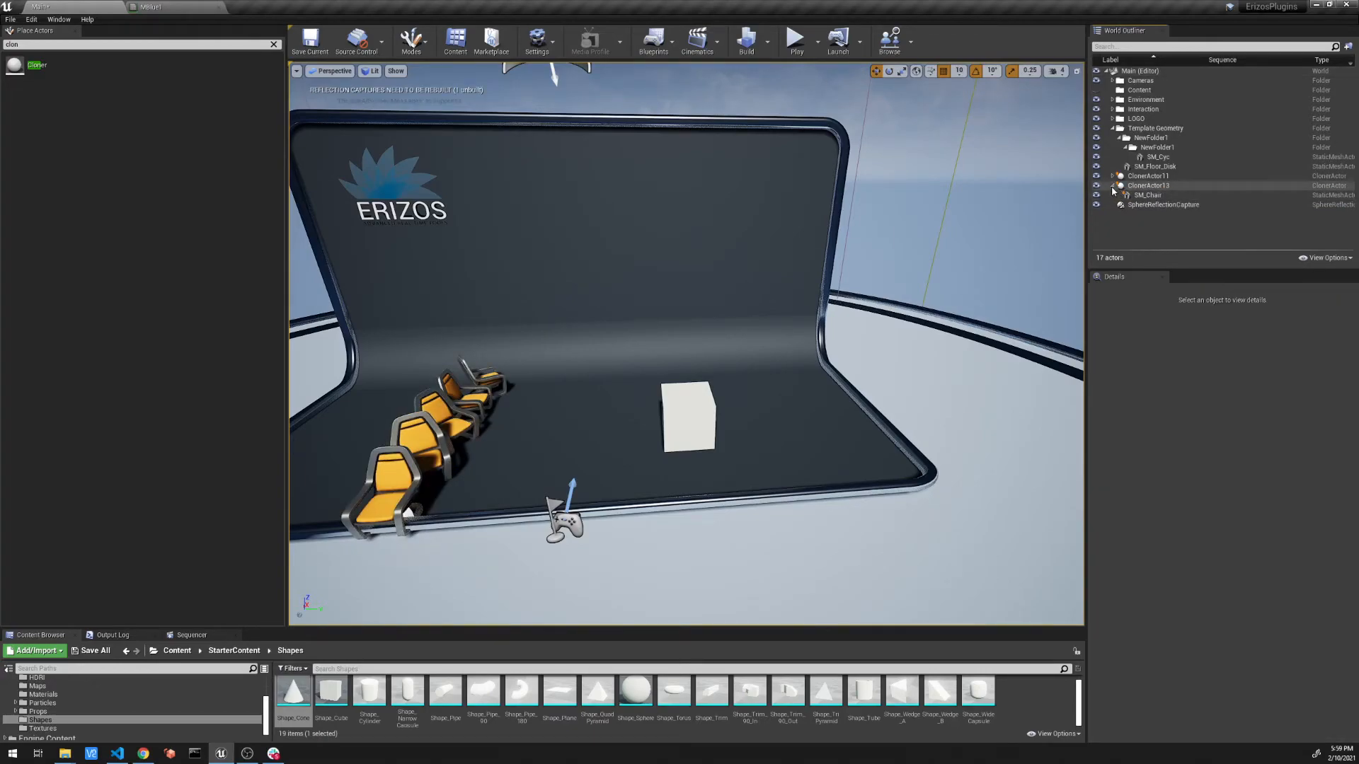
- Parent a fresh cone to CloneActor11 and remove its Shape_Cube child
{"action": "left_click", "coordinate": [1148, 175]}
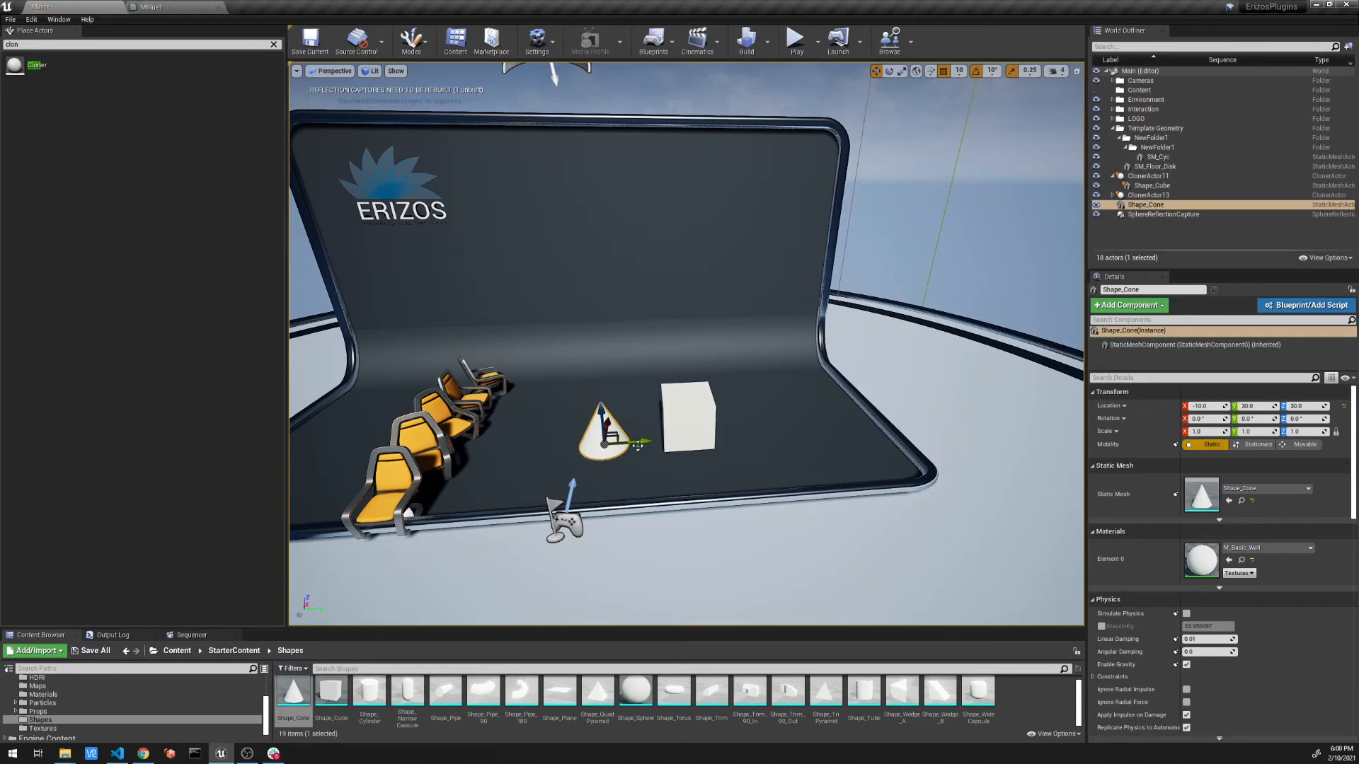
{"action": "left_click", "coordinate": [1145, 204]}
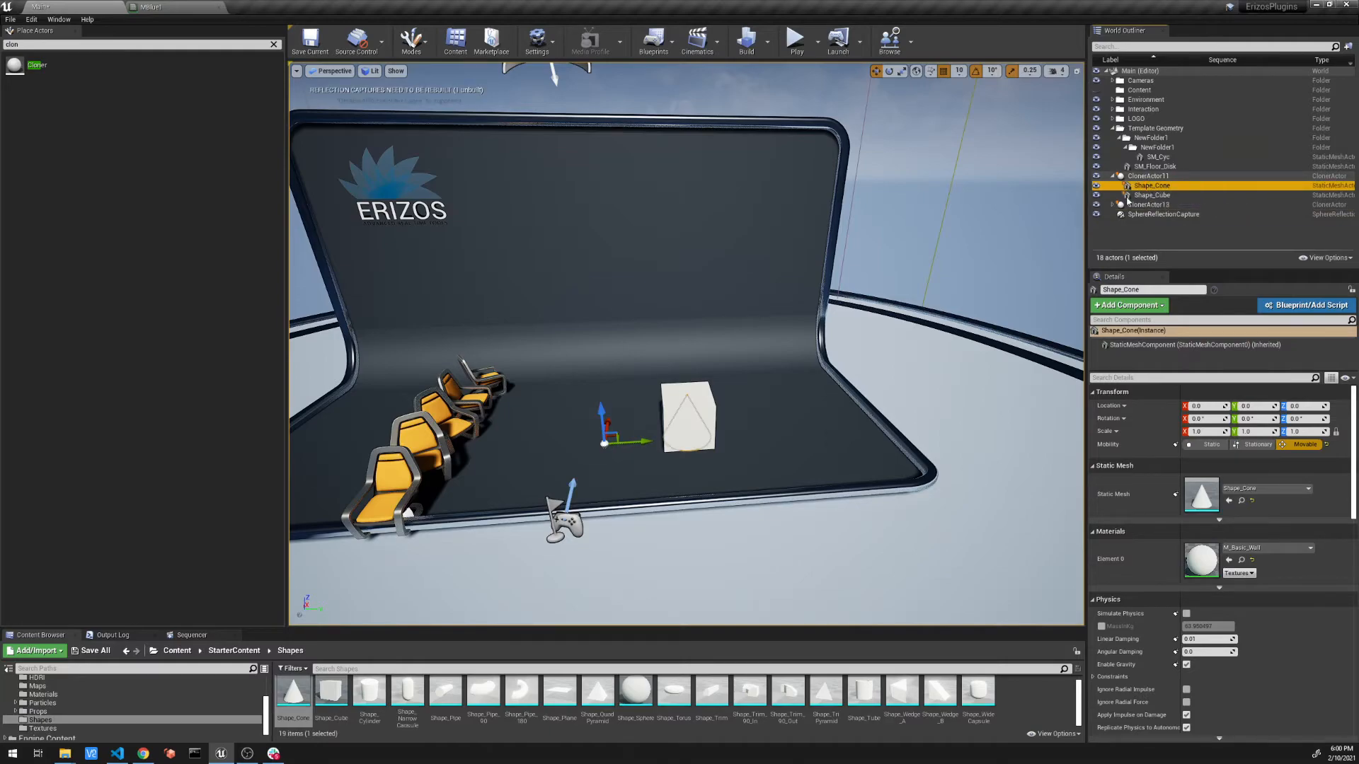
{"action": "left_click", "coordinate": [1152, 194]}
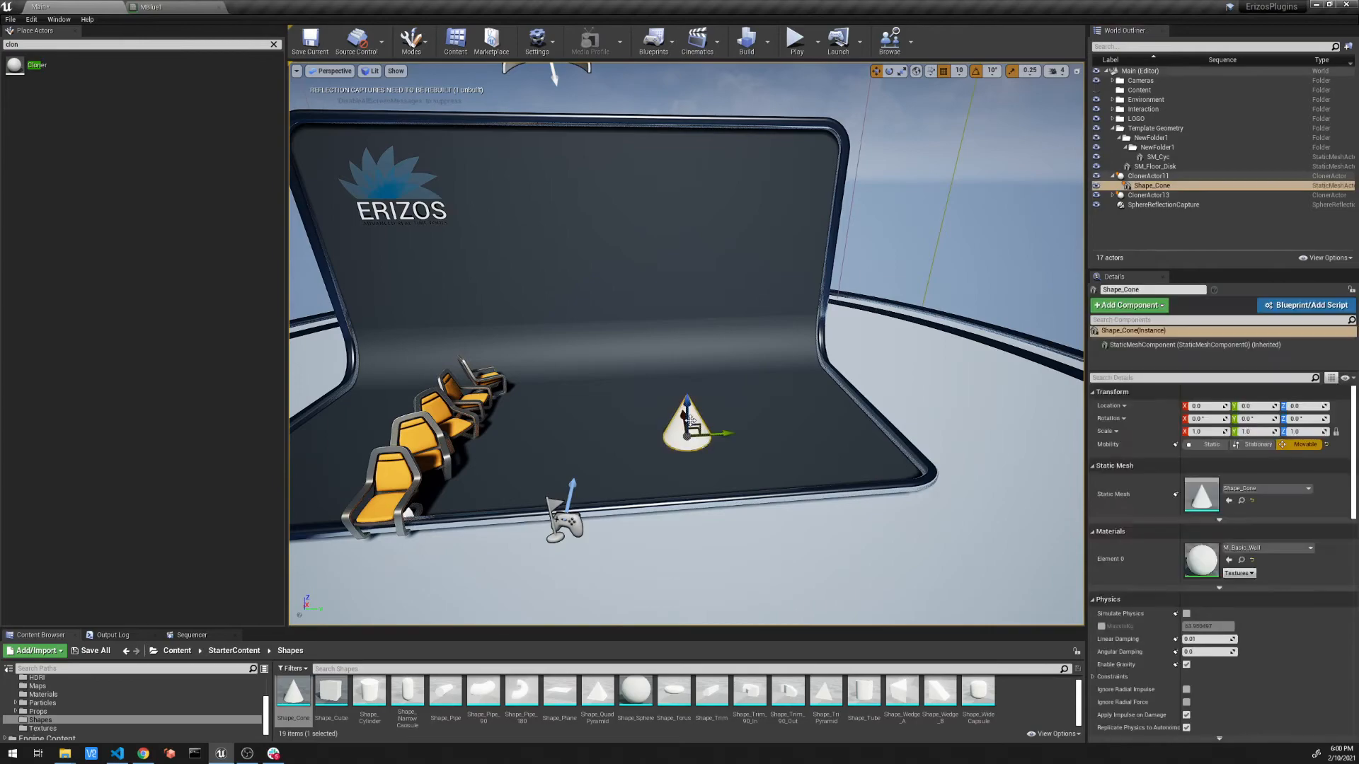
{"action": "left_click", "coordinate": [1150, 176]}
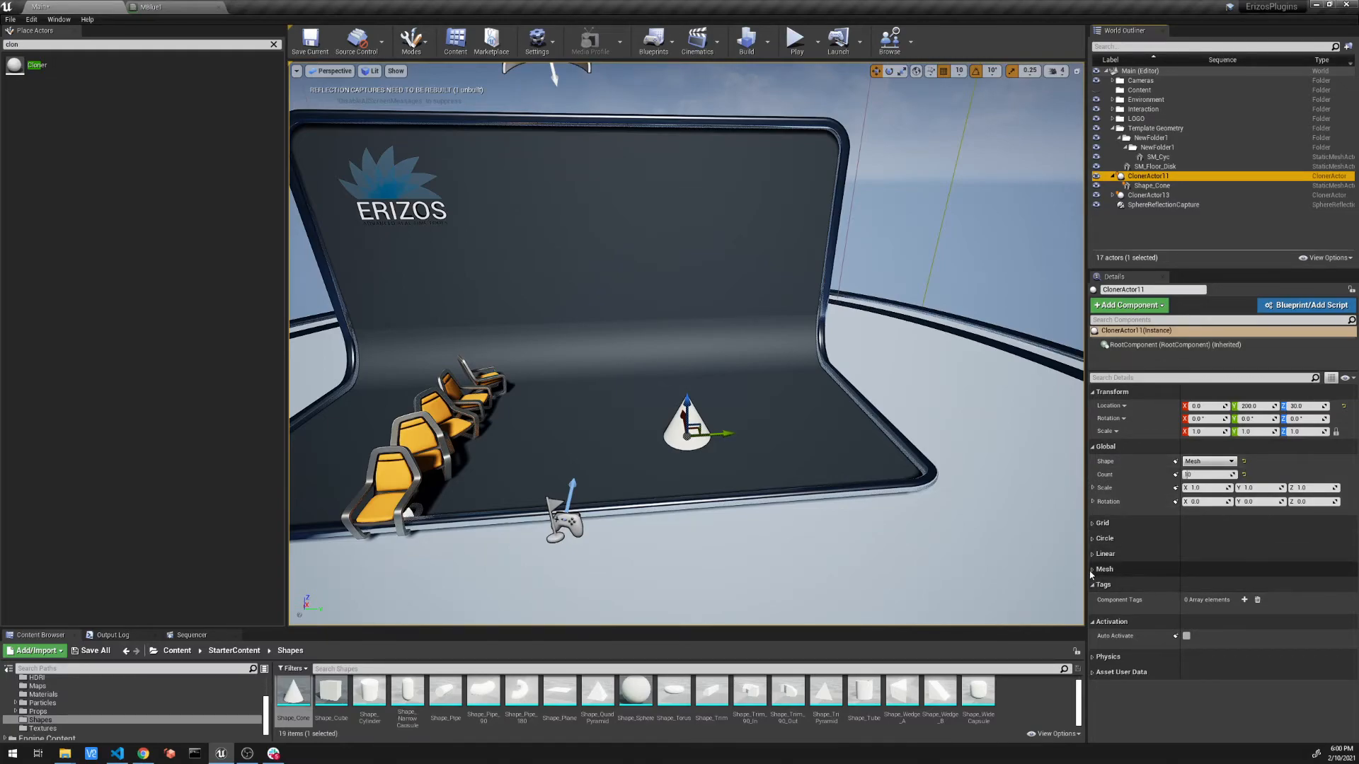
- Expand CloneActor11's Mesh settings and set Shape_Sphere as the Mesh Source
{"action": "left_click", "coordinate": [1104, 569]}
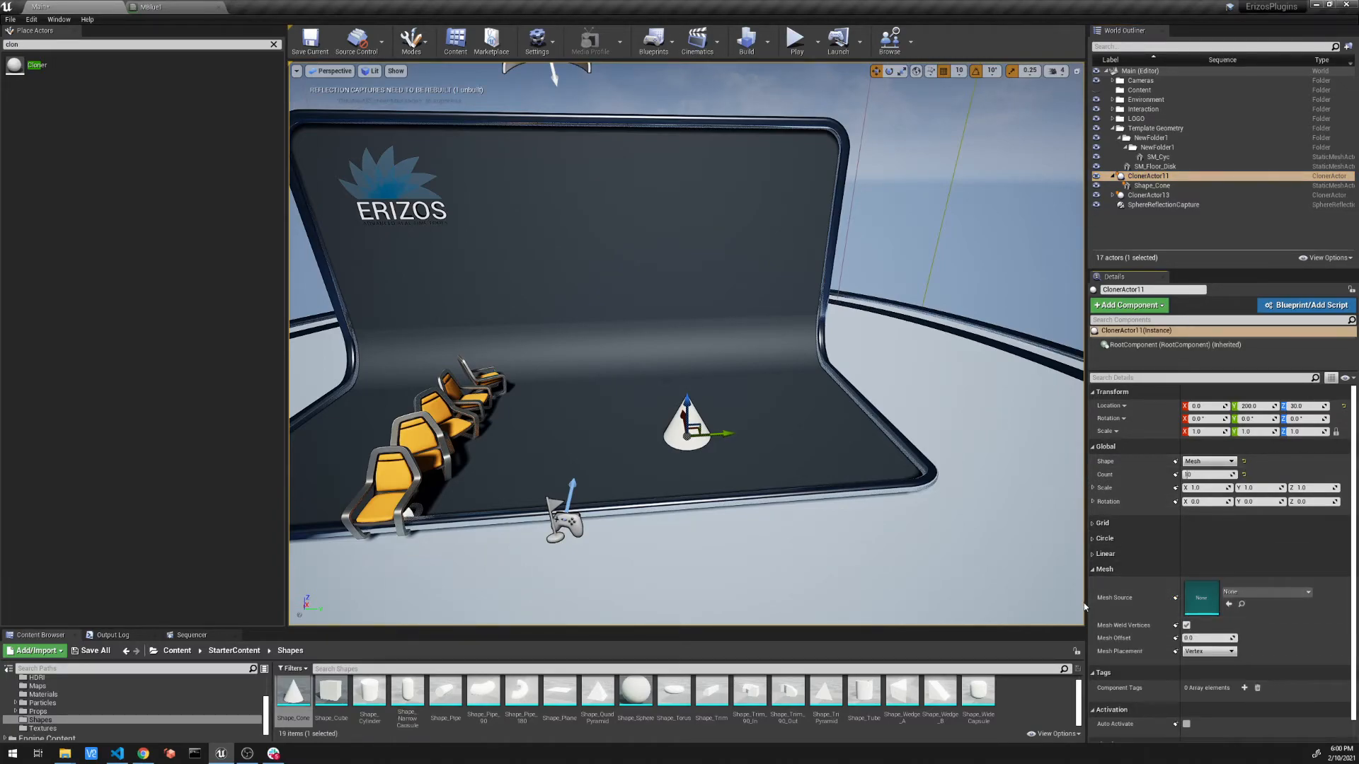
{"action": "mouse_move", "coordinate": [1036, 613]}
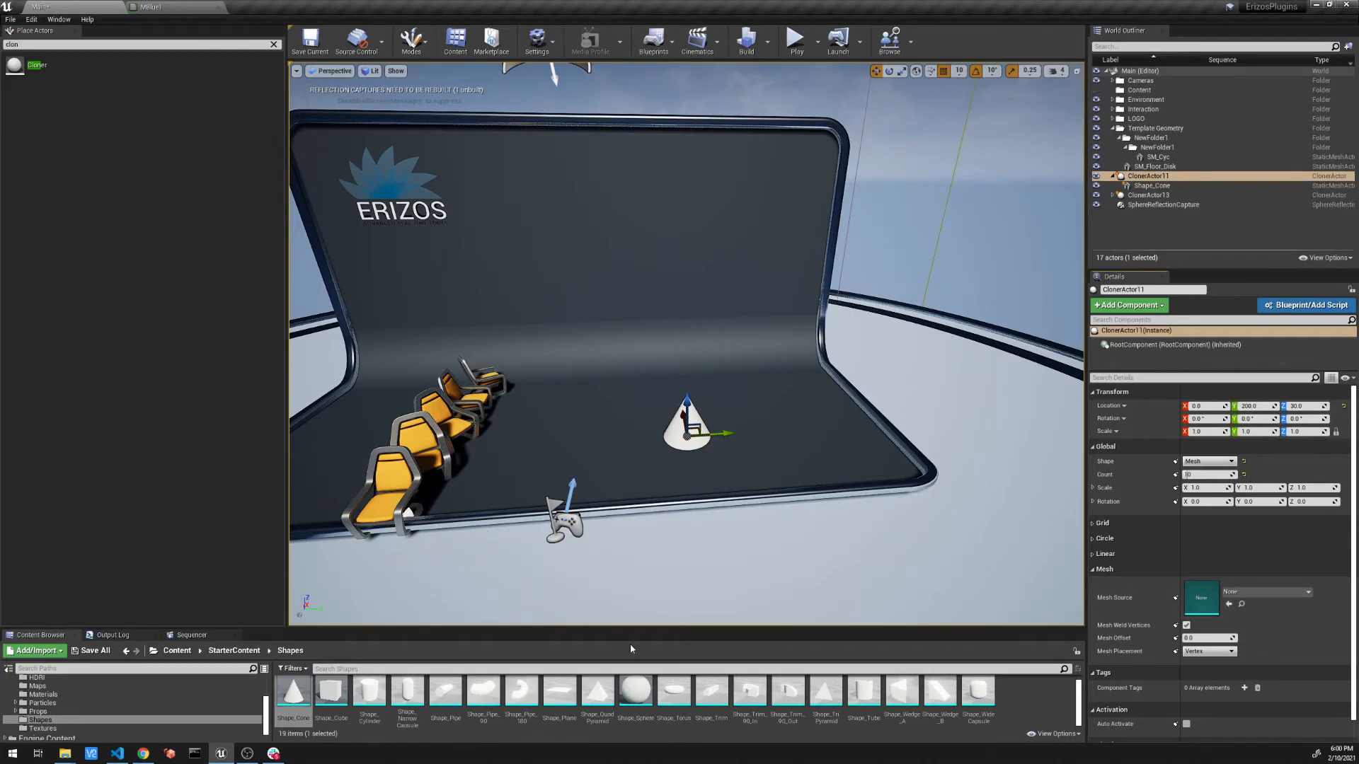
{"action": "mouse_move", "coordinate": [636, 690]}
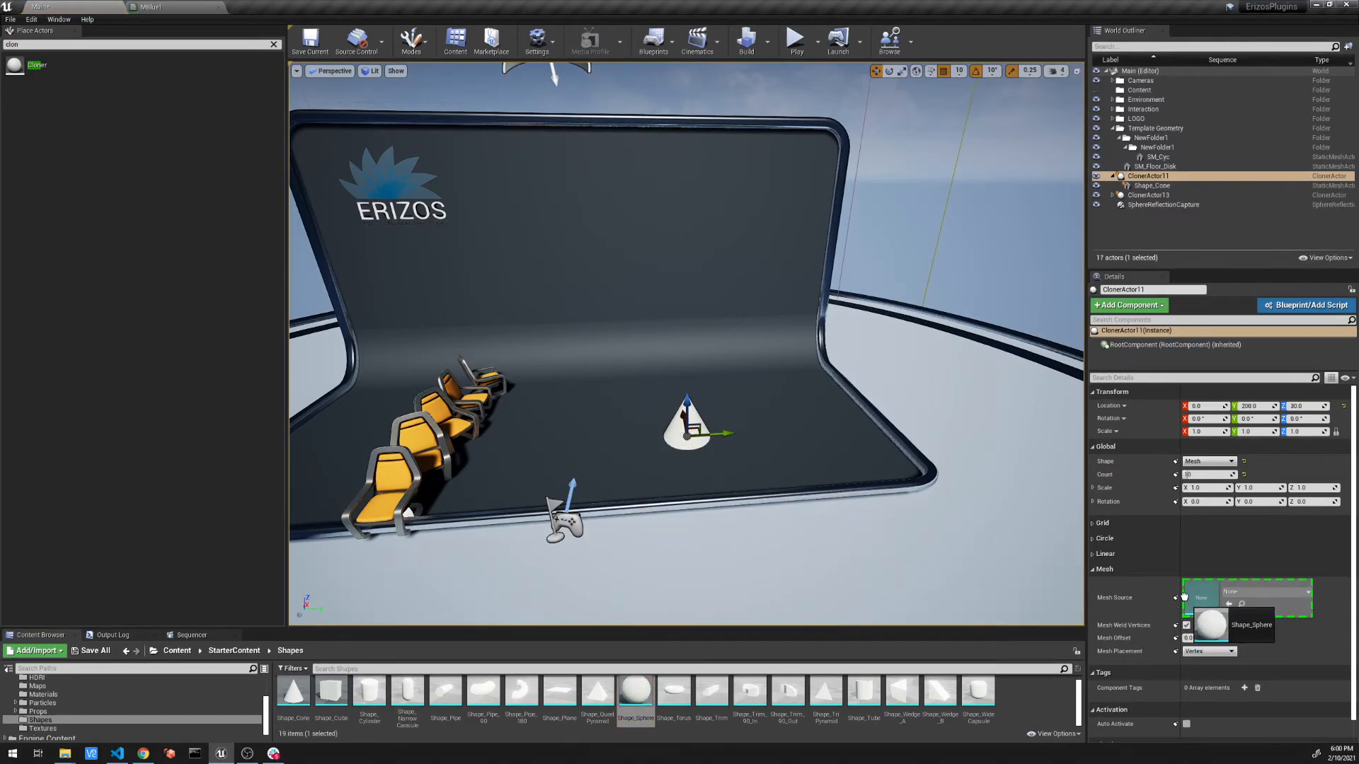
{"action": "left_click", "coordinate": [1250, 624]}
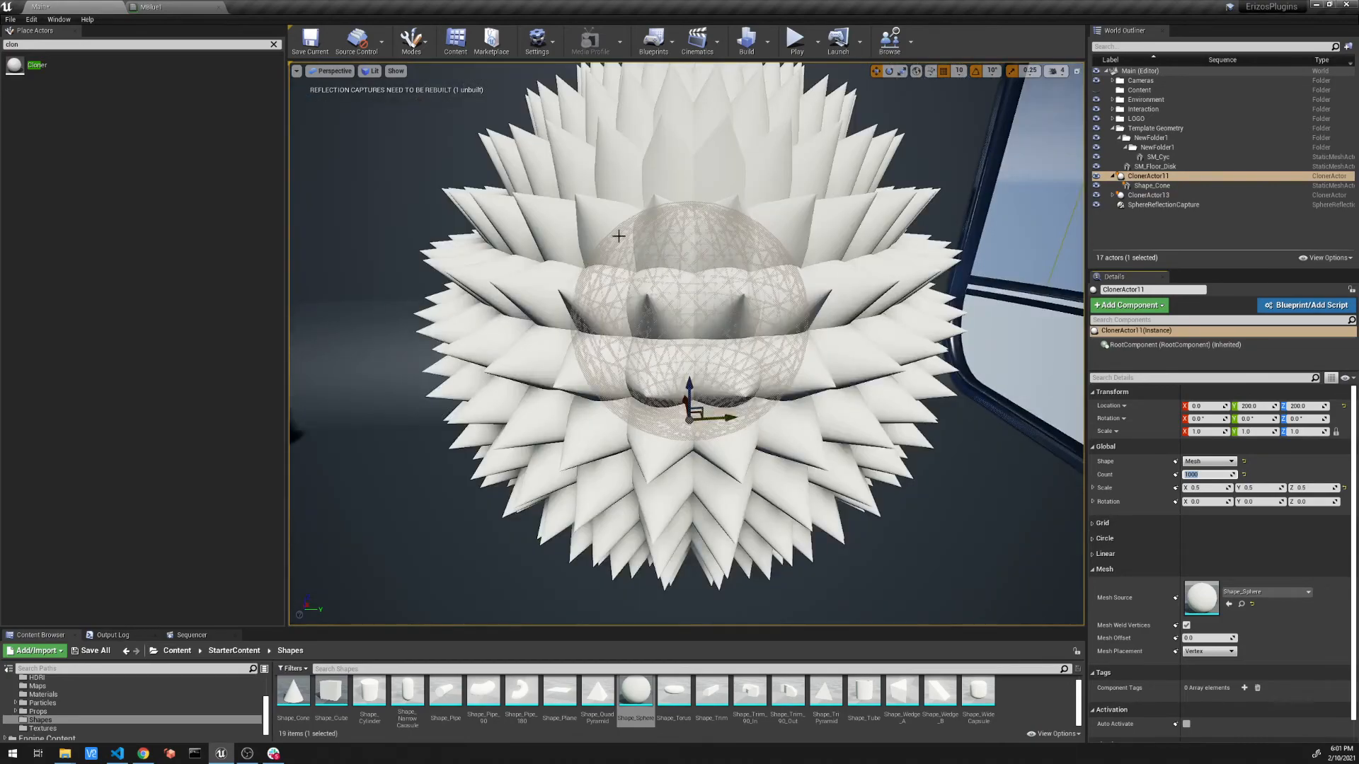
{"action": "mouse_move", "coordinate": [1242, 523]}
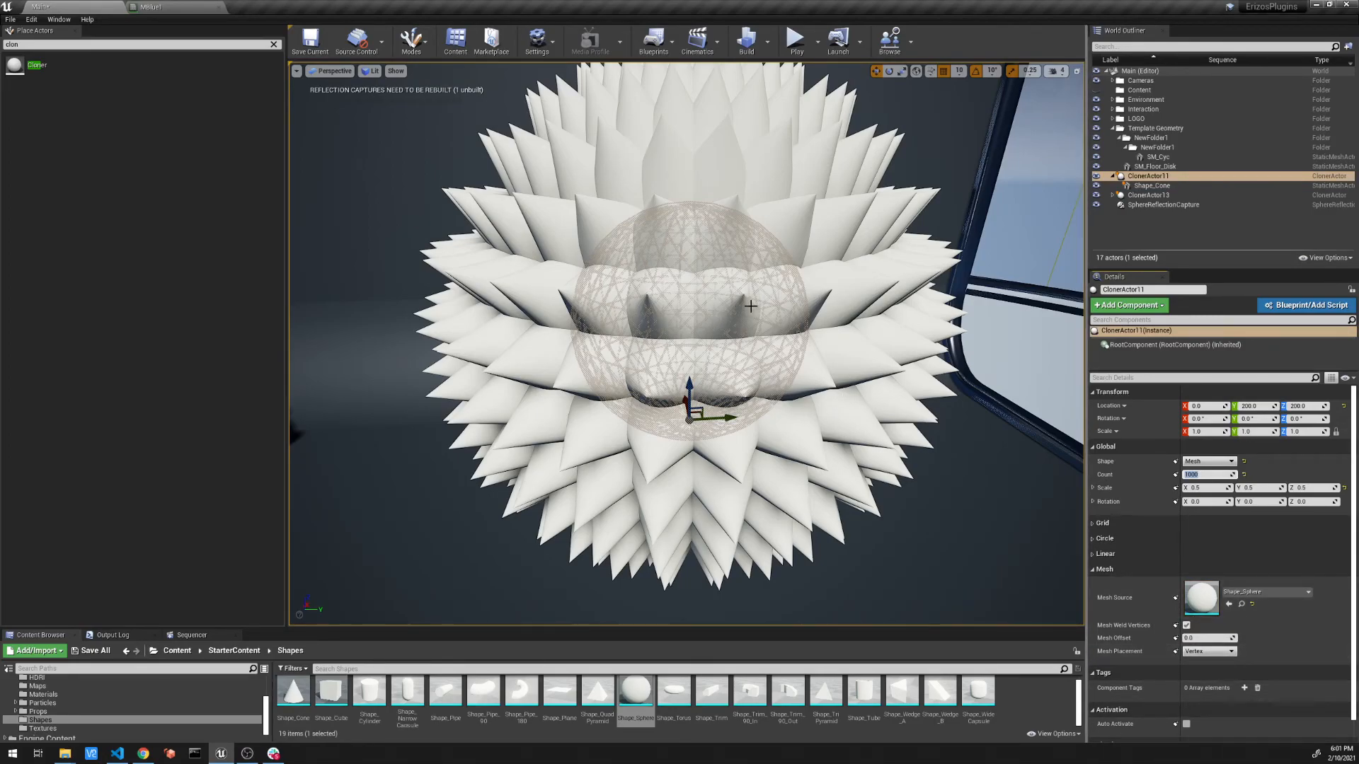
{"action": "mouse_move", "coordinate": [990, 532]}
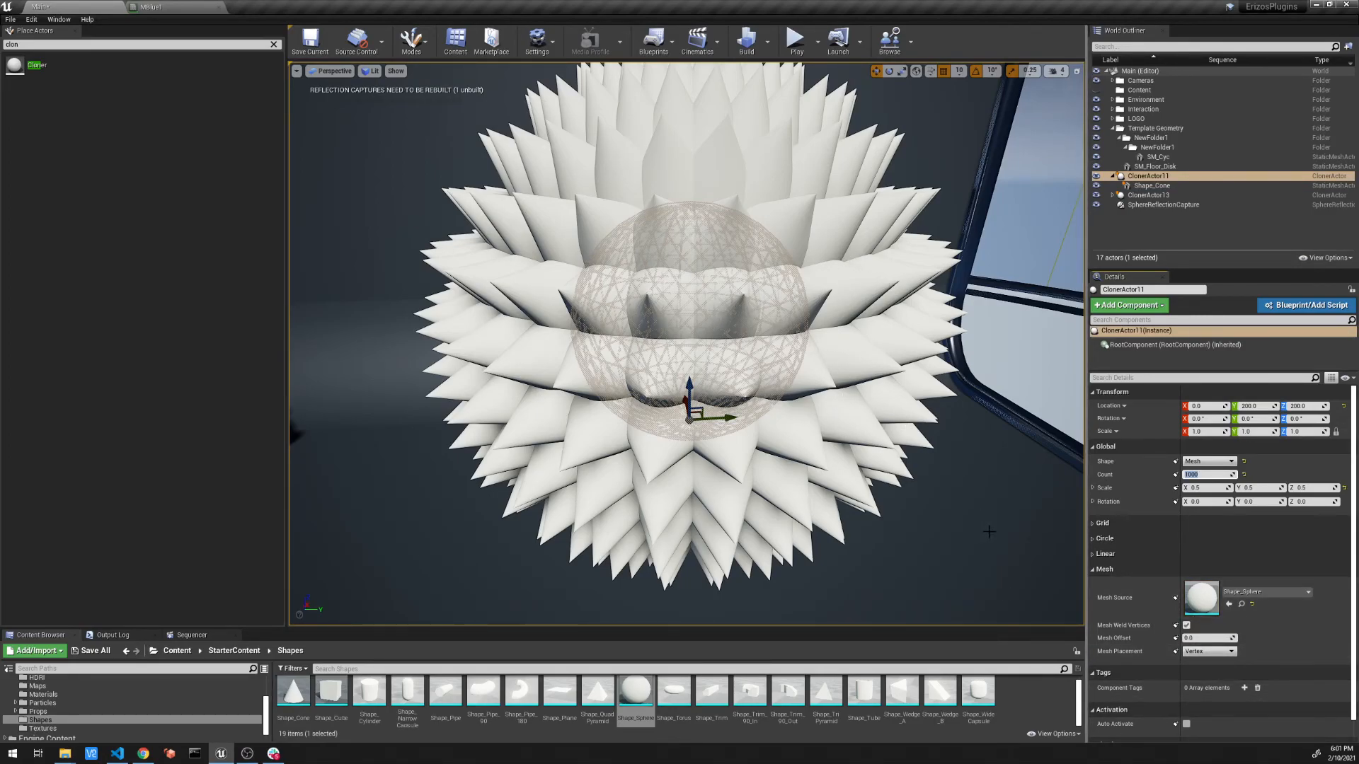
- Raise Location Z, increase Count and set Global Scale X/Y/Z to 0.5
{"action": "left_click", "coordinate": [1205, 638]}
{"action": "type", "text": "100"}
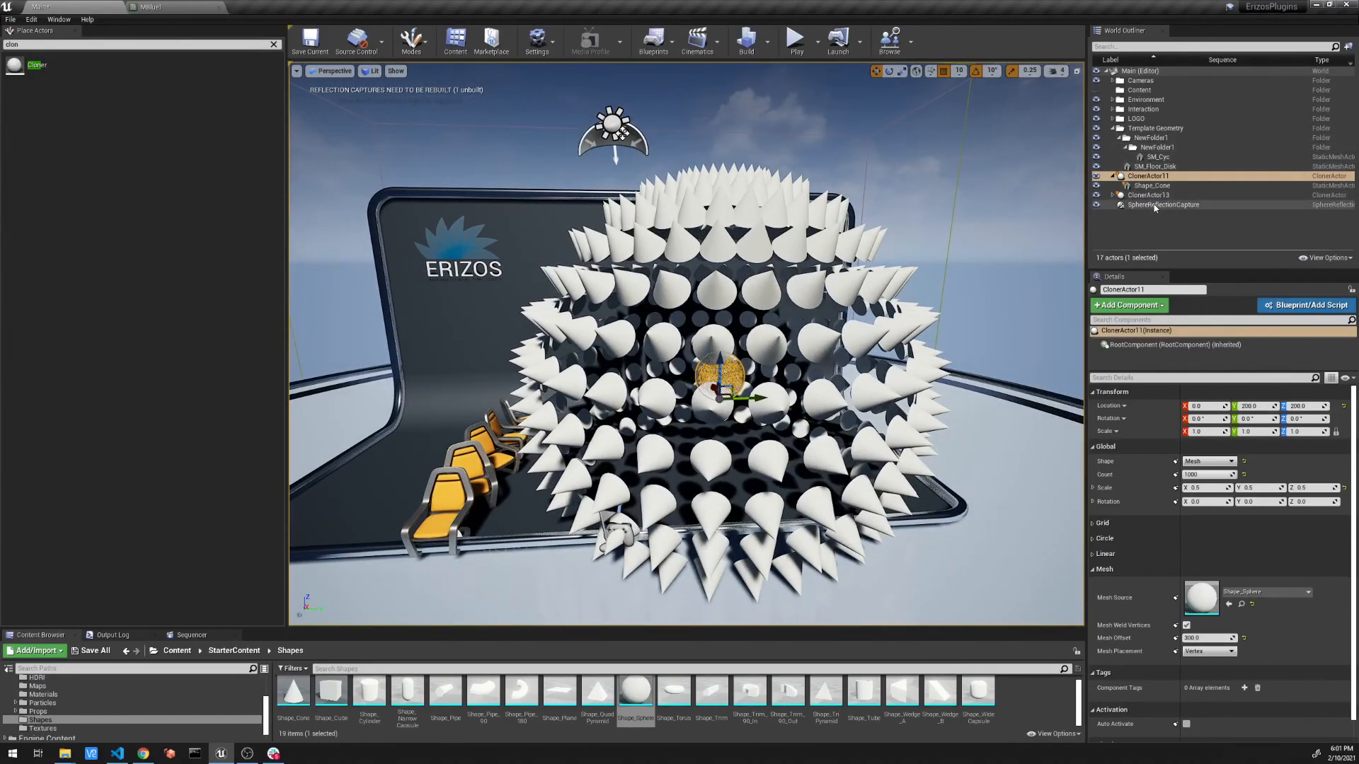
- Delete CloneActor13 and the leftover SM_Chair, leaving CloneActor11 selected
{"action": "left_click", "coordinate": [1149, 194]}
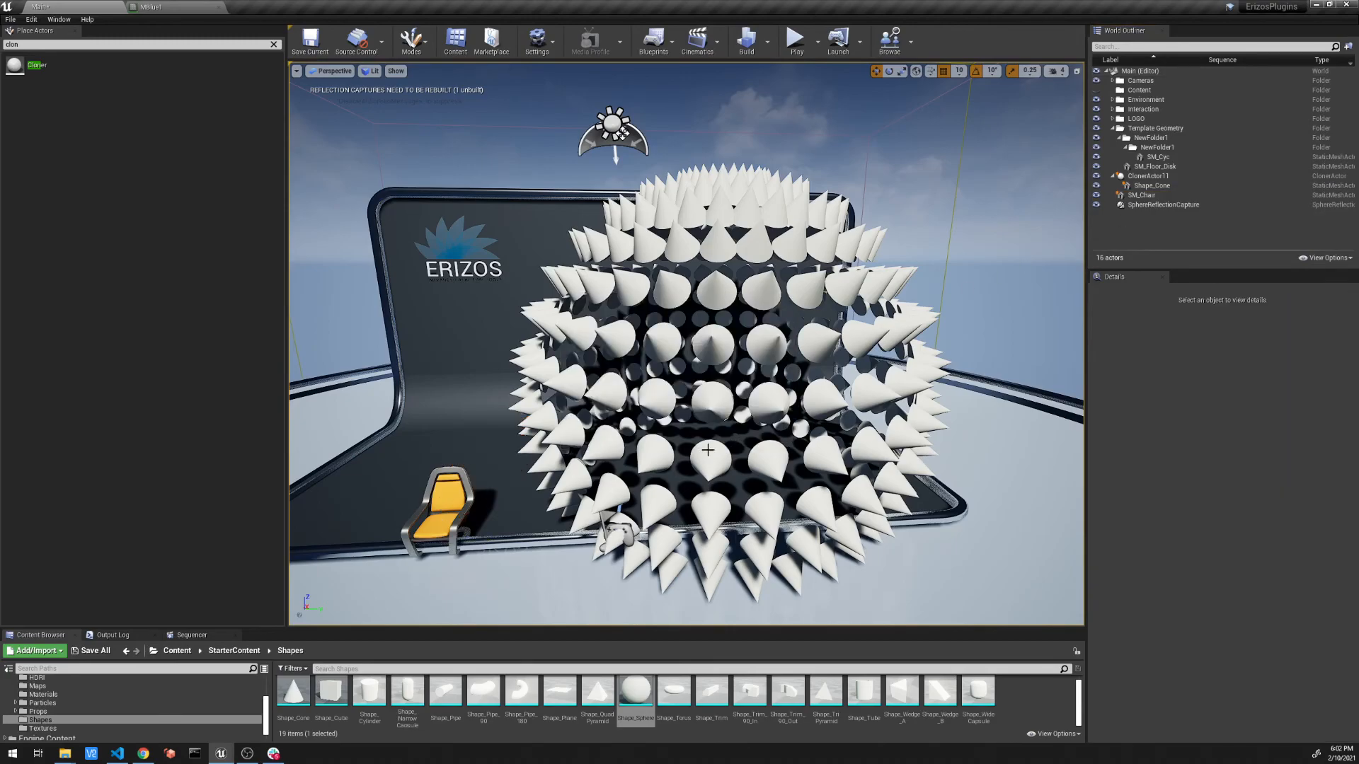
{"action": "left_click", "coordinate": [1142, 196]}
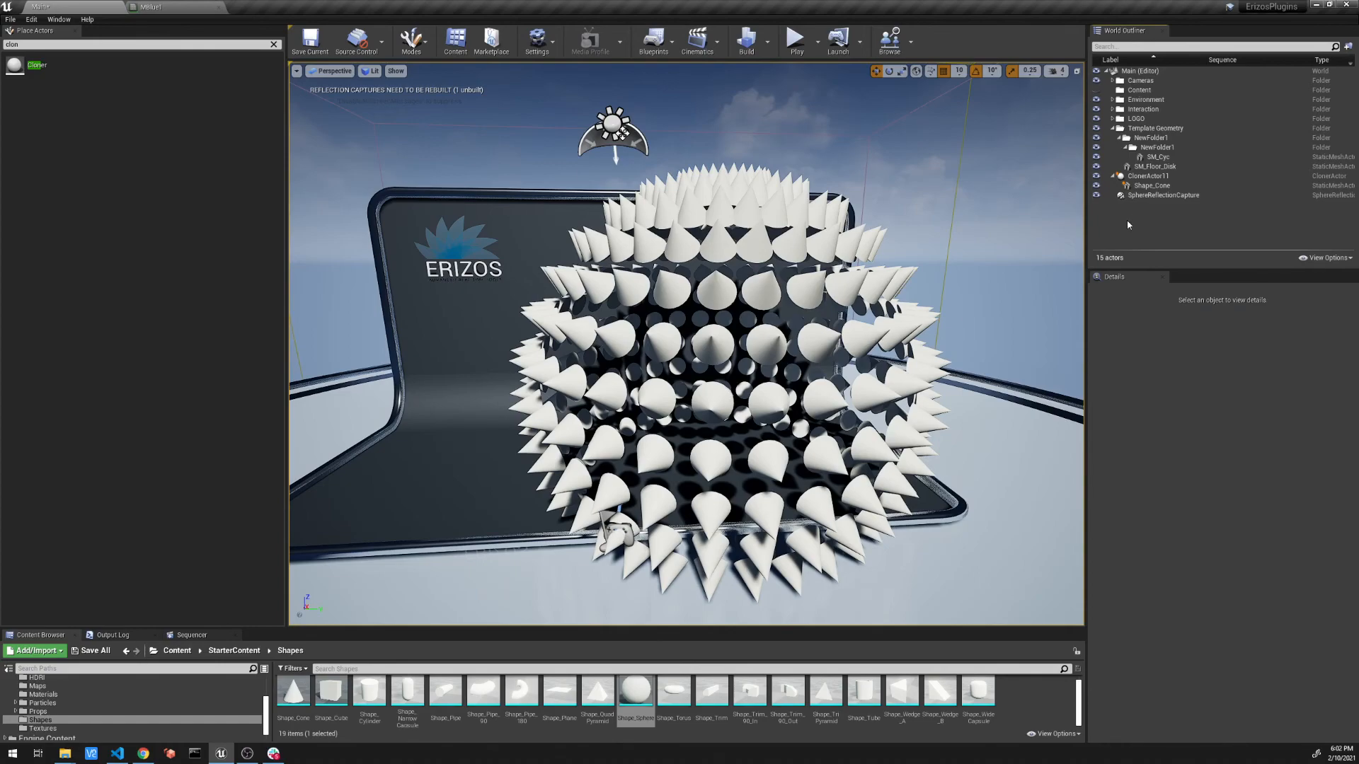
{"action": "left_click", "coordinate": [1148, 176]}
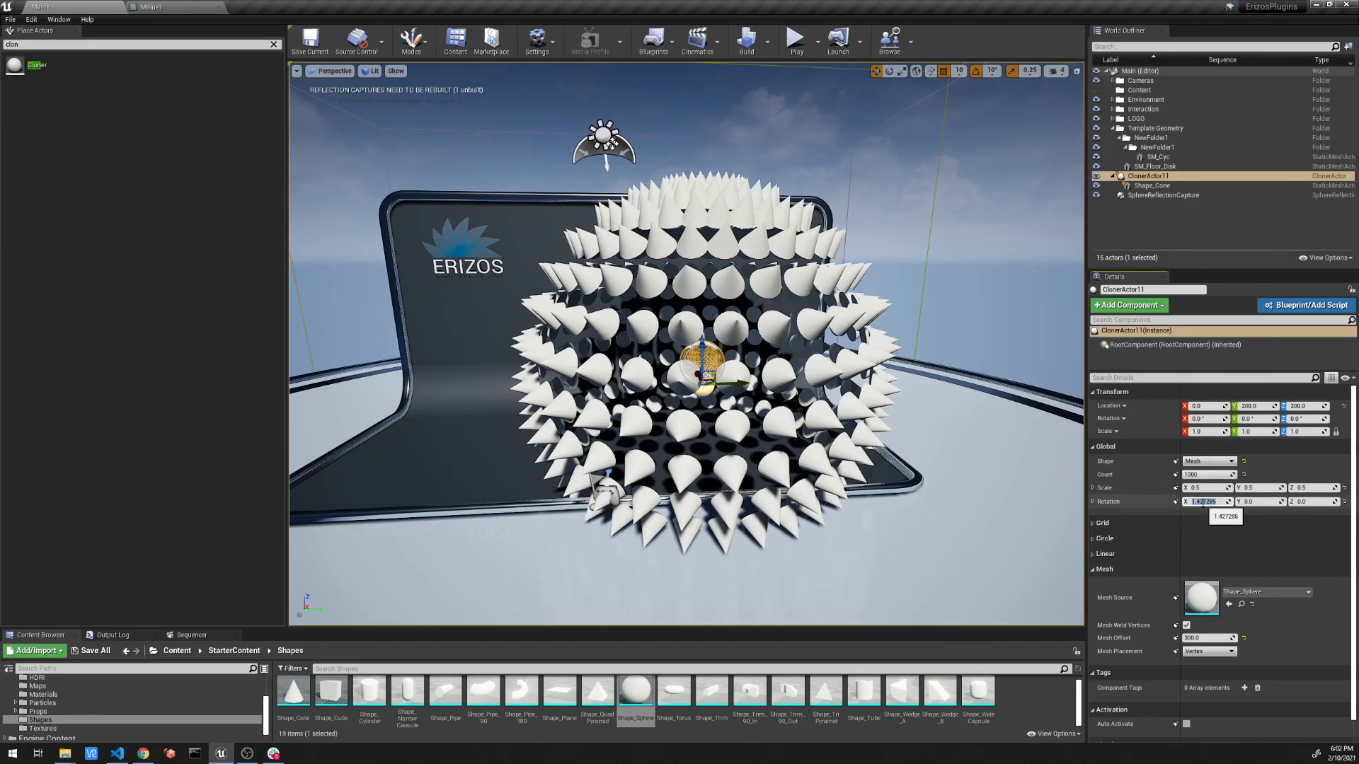
- Scroll Details to Global Rotation and set its X value to about 1.427295
{"action": "scroll", "scroll_direction": "down", "scroll_amount": 3}
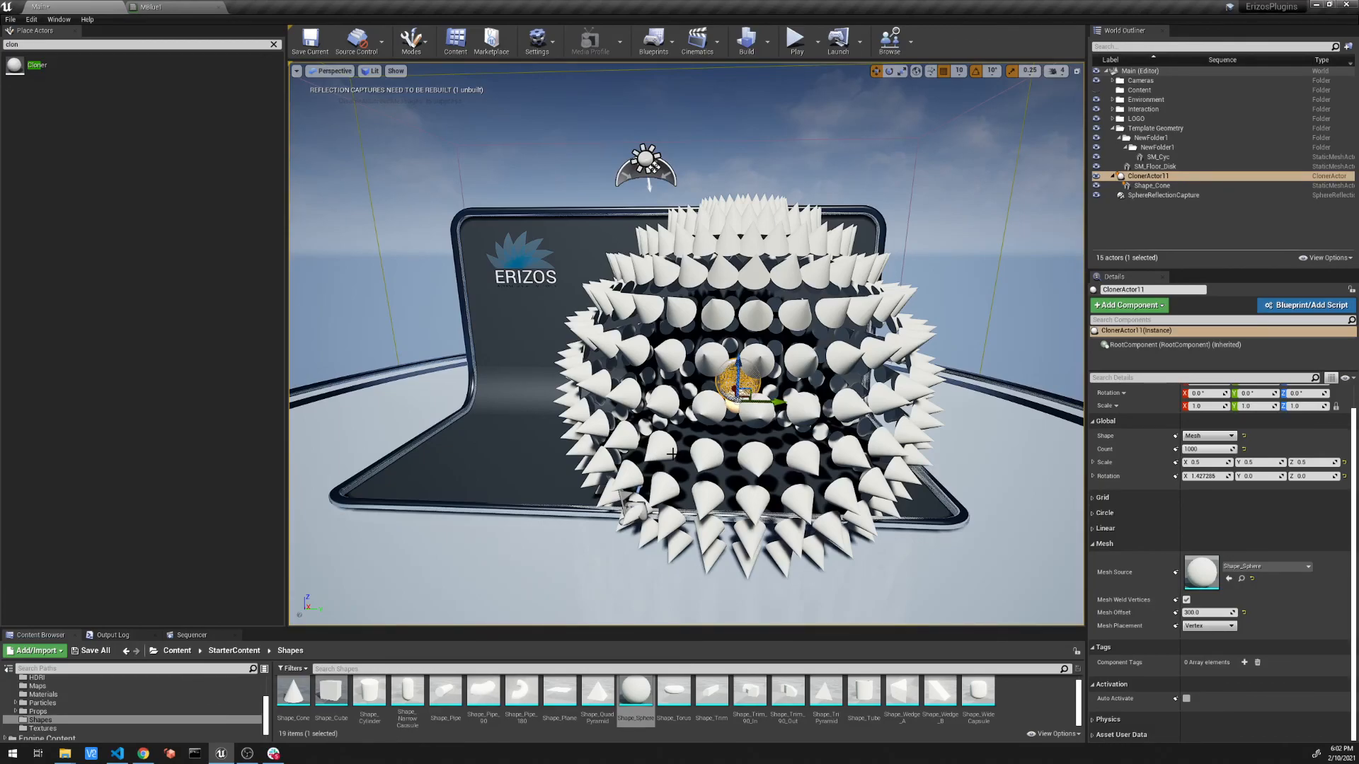
{"action": "mouse_move", "coordinate": [808, 443]}
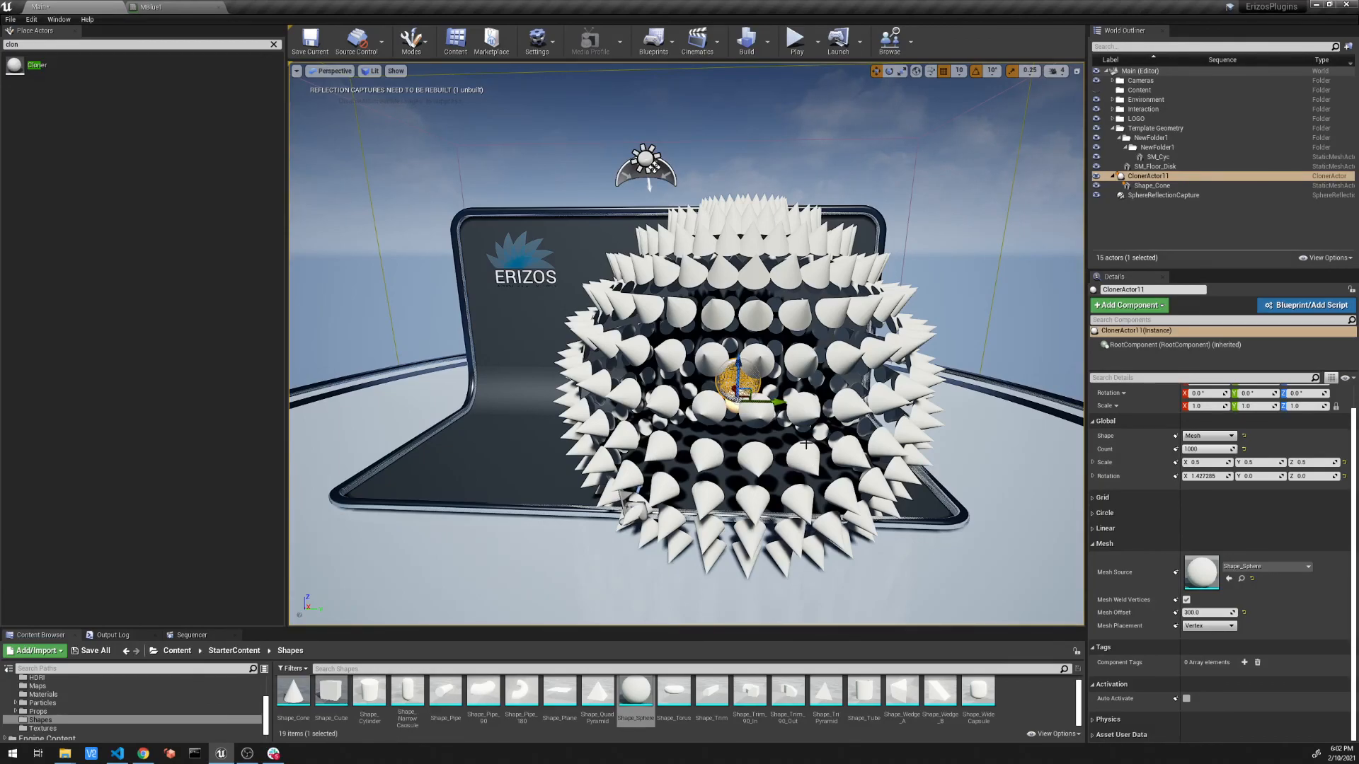